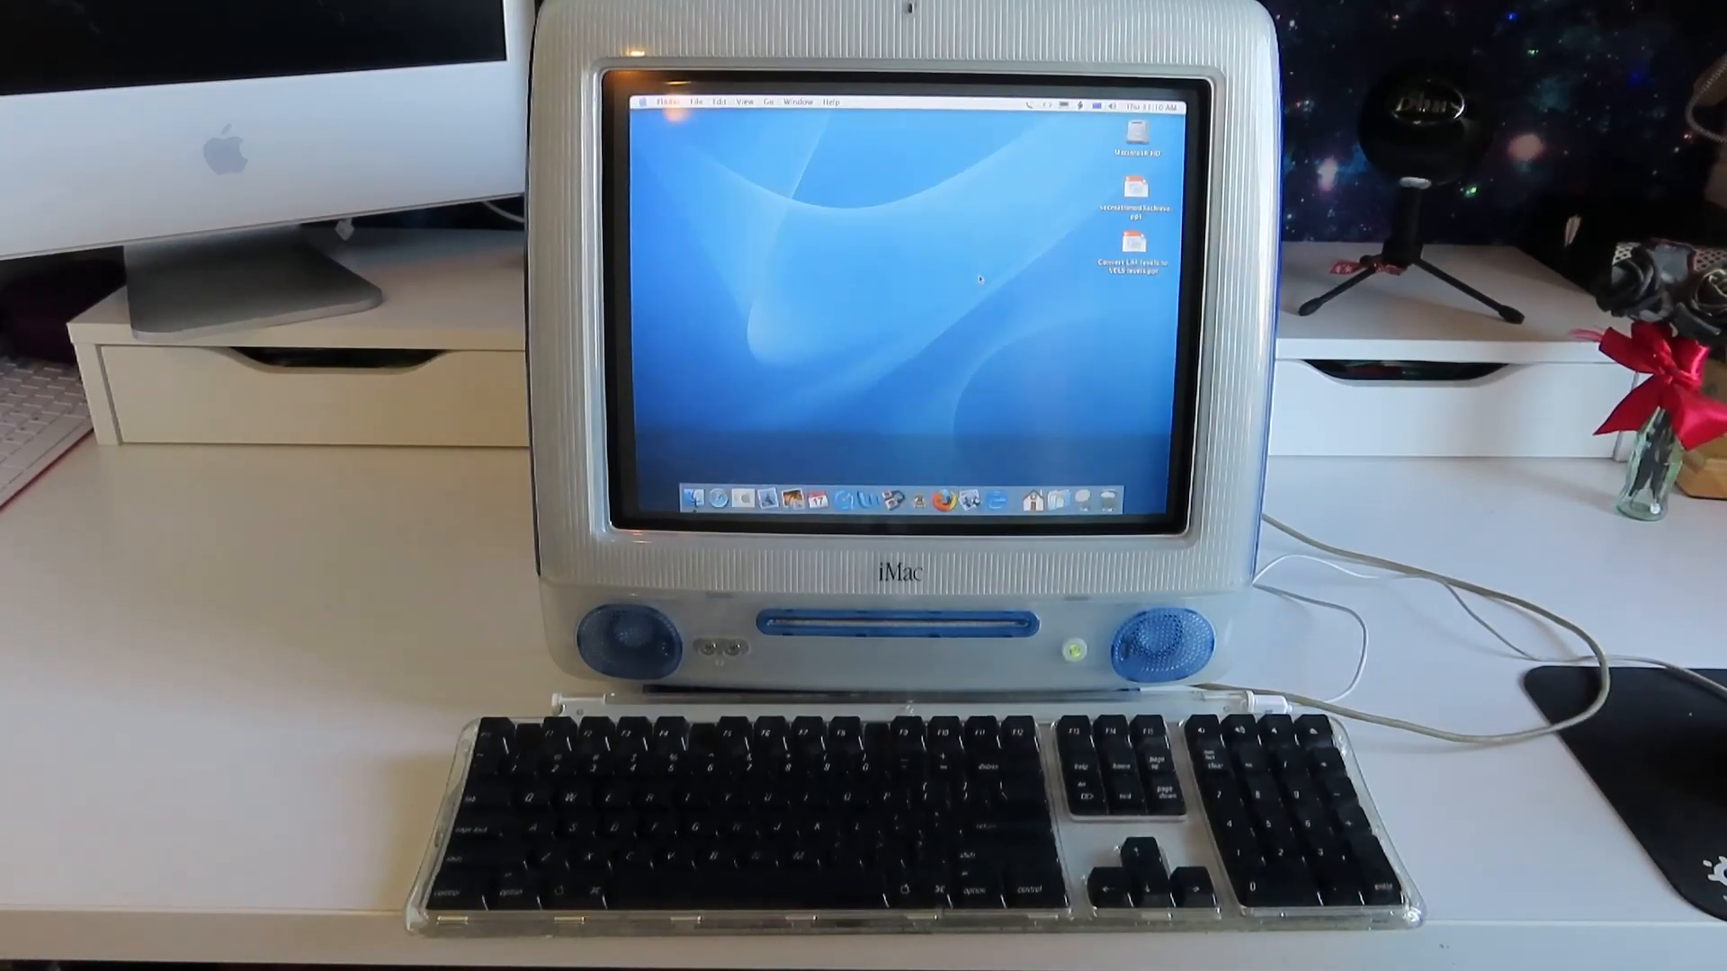
Open the home folder window and bring up a file's contextual menu with Open With
{"action": "left_click", "coordinate": [651, 101]}
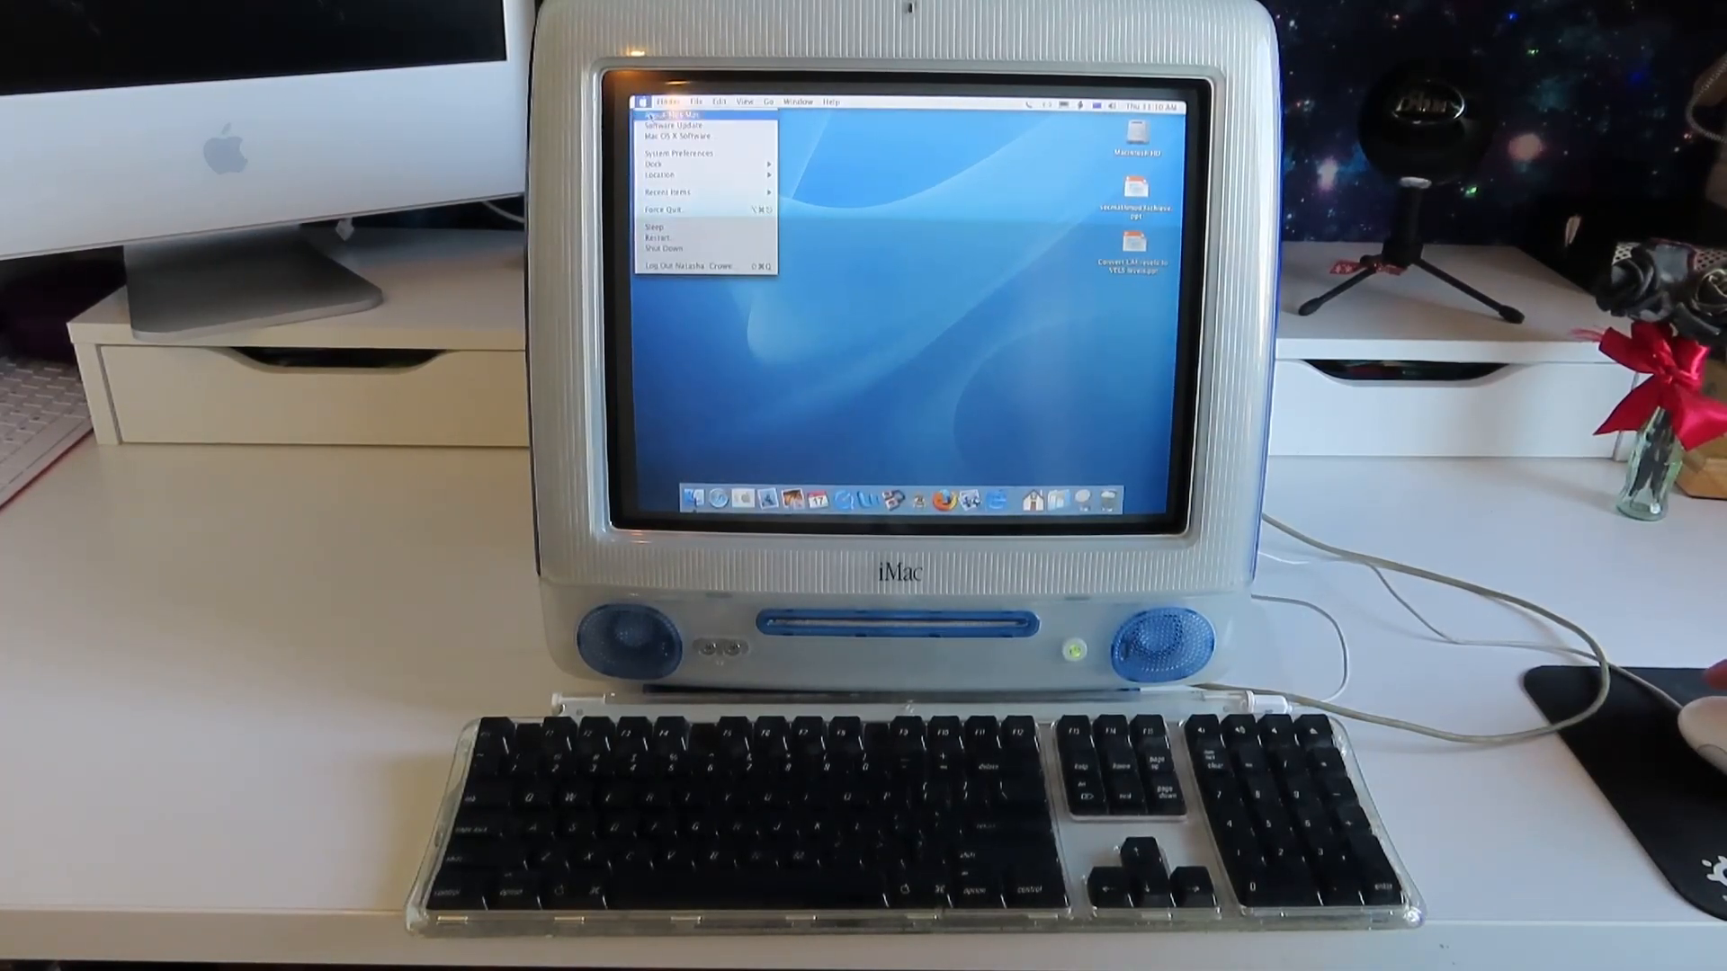
{"action": "left_click", "coordinate": [658, 118]}
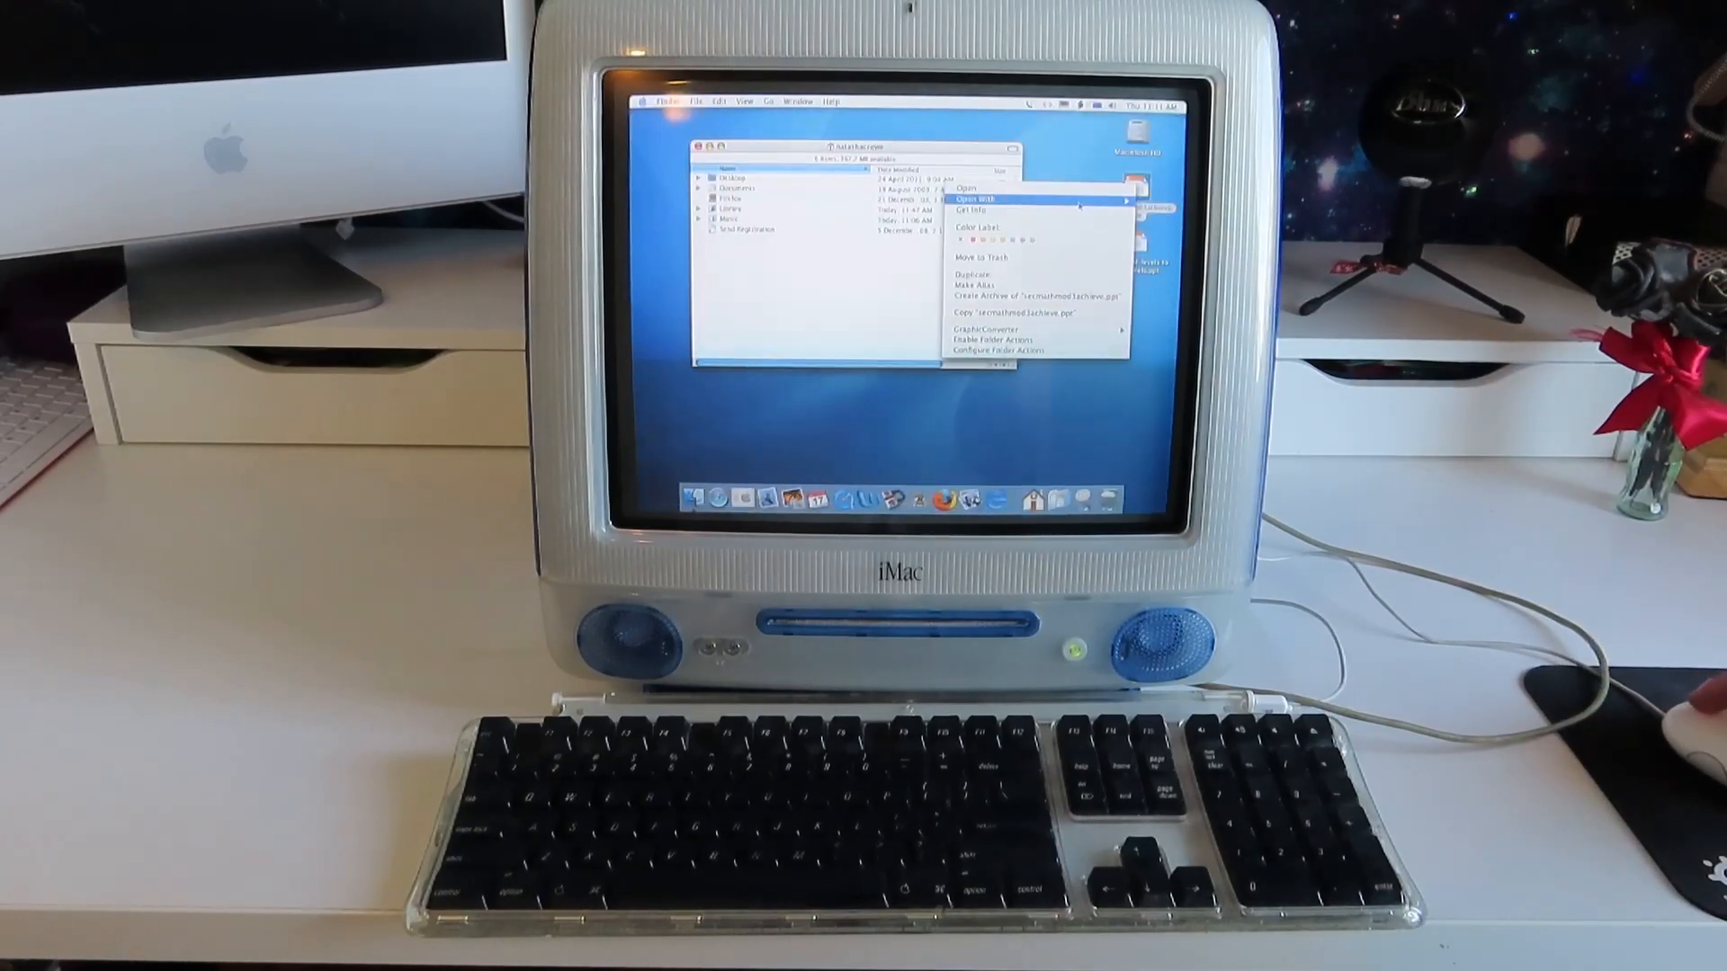
{"action": "left_click", "coordinate": [975, 207]}
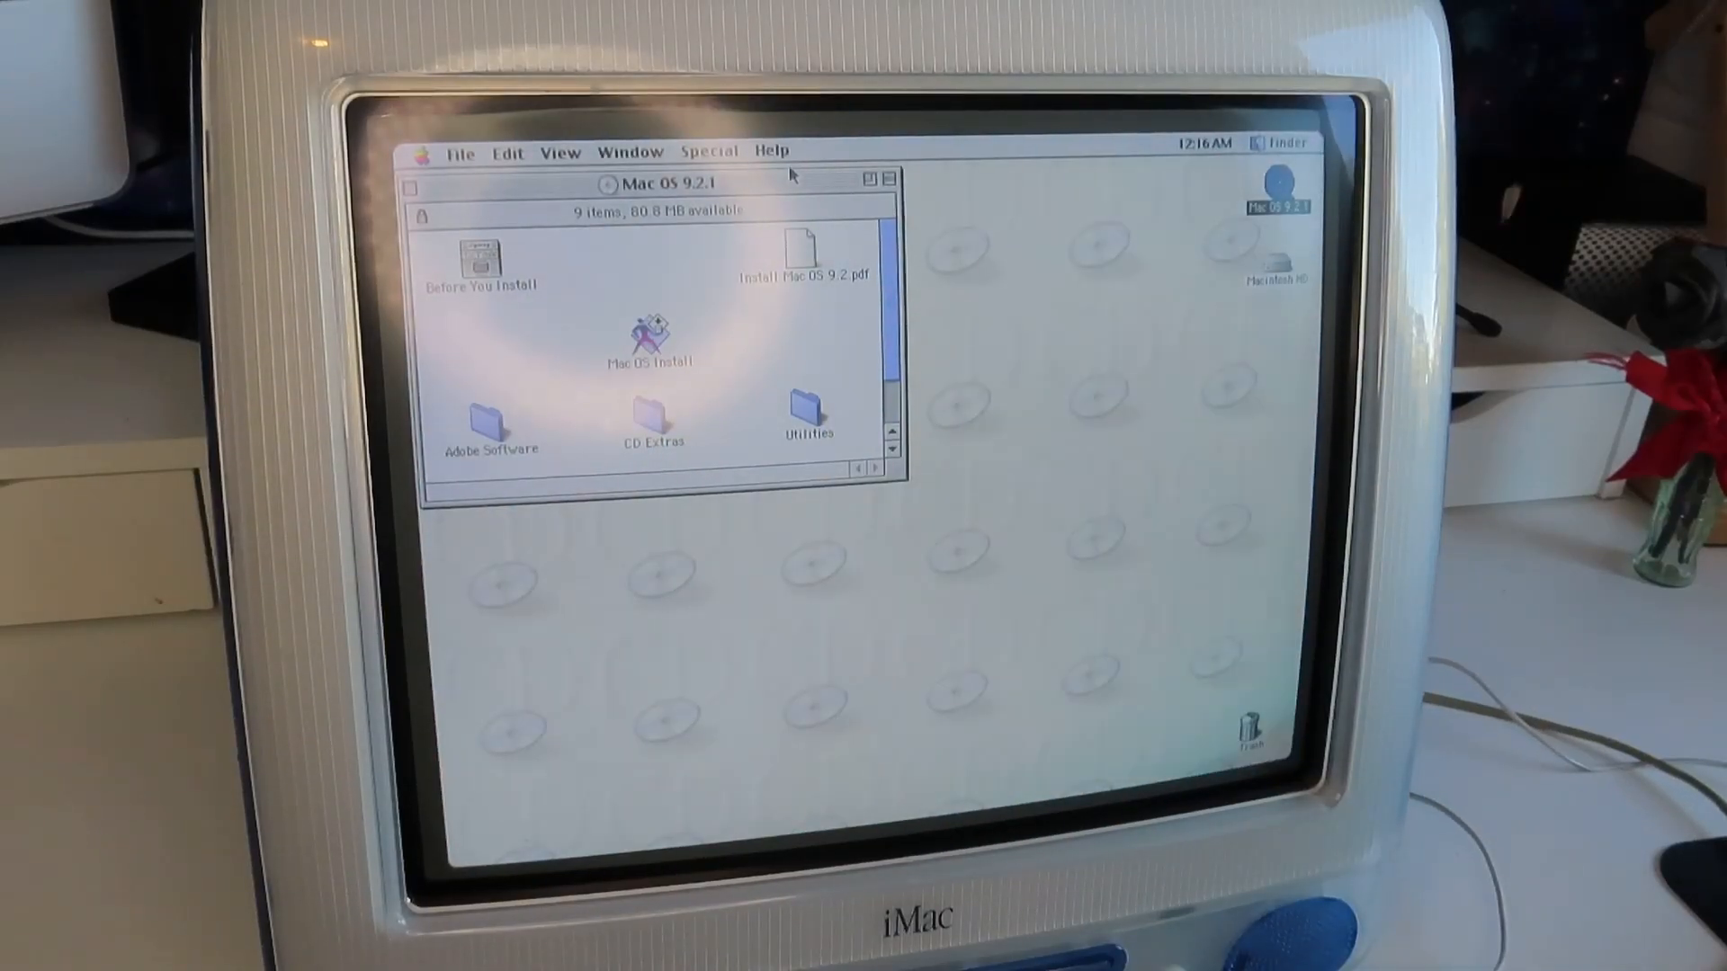
Centre the Mac OS 9.2.1 disc window, launch Drive Setup from Utilities, and close Utilities
{"action": "left_click_drag", "start_coordinate": [650, 182], "coordinate": [829, 235]}
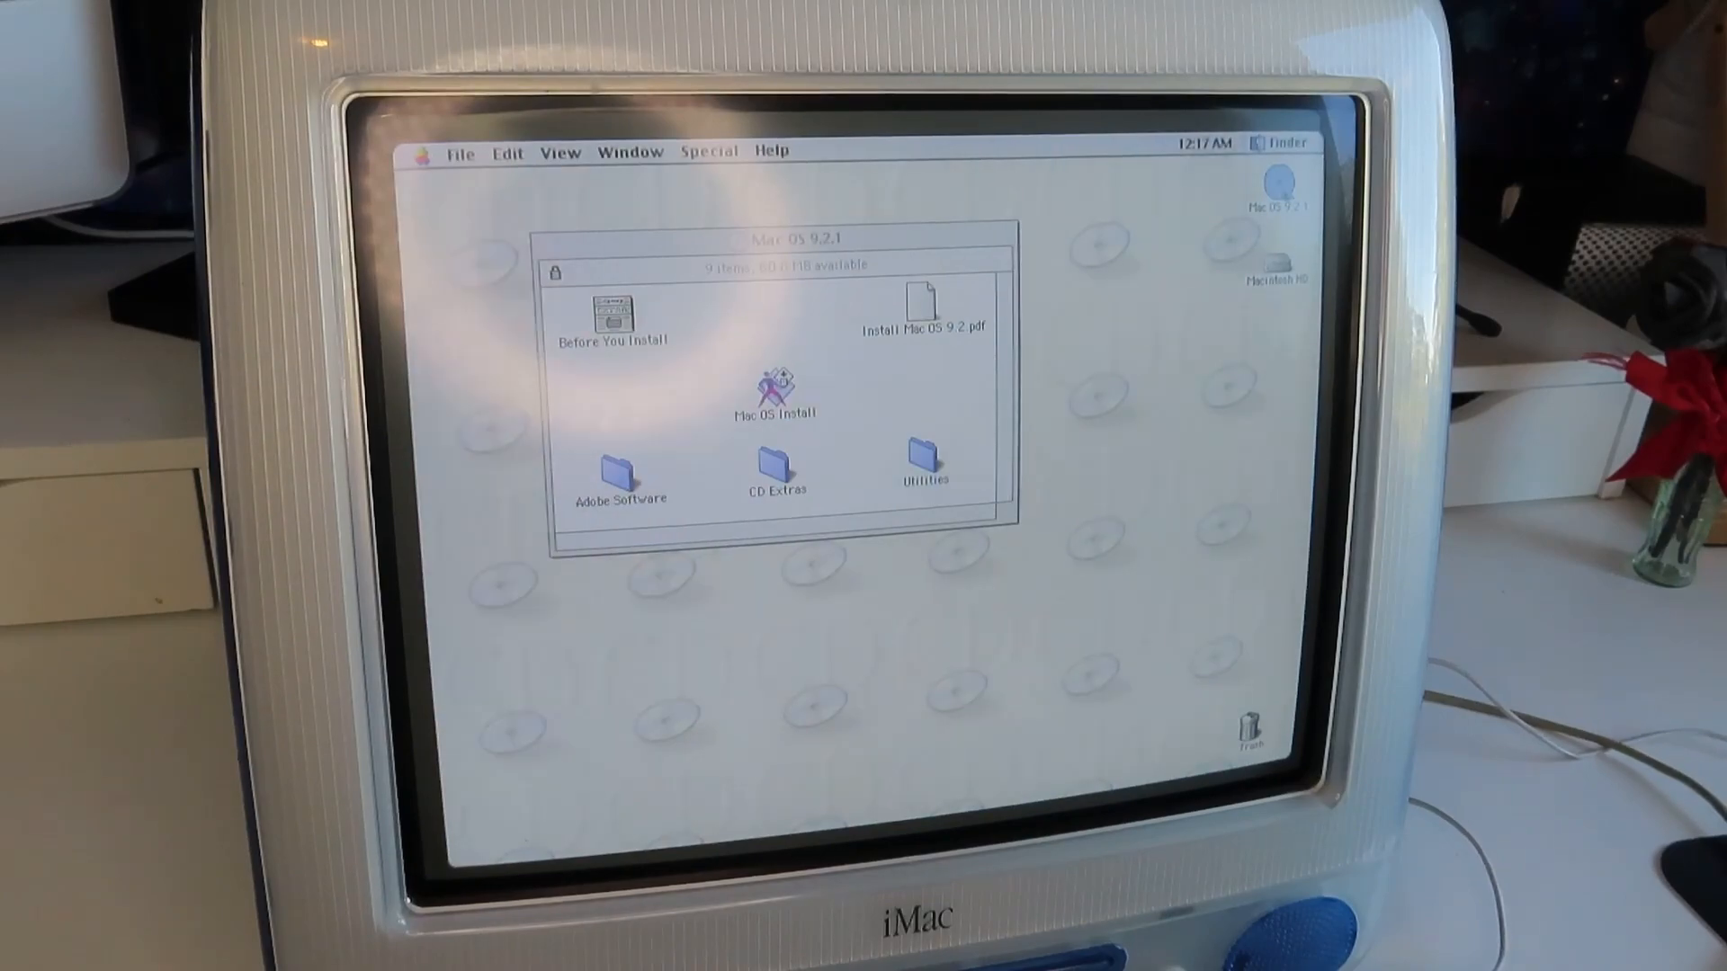
{"action": "mouse_move", "coordinate": [1109, 548]}
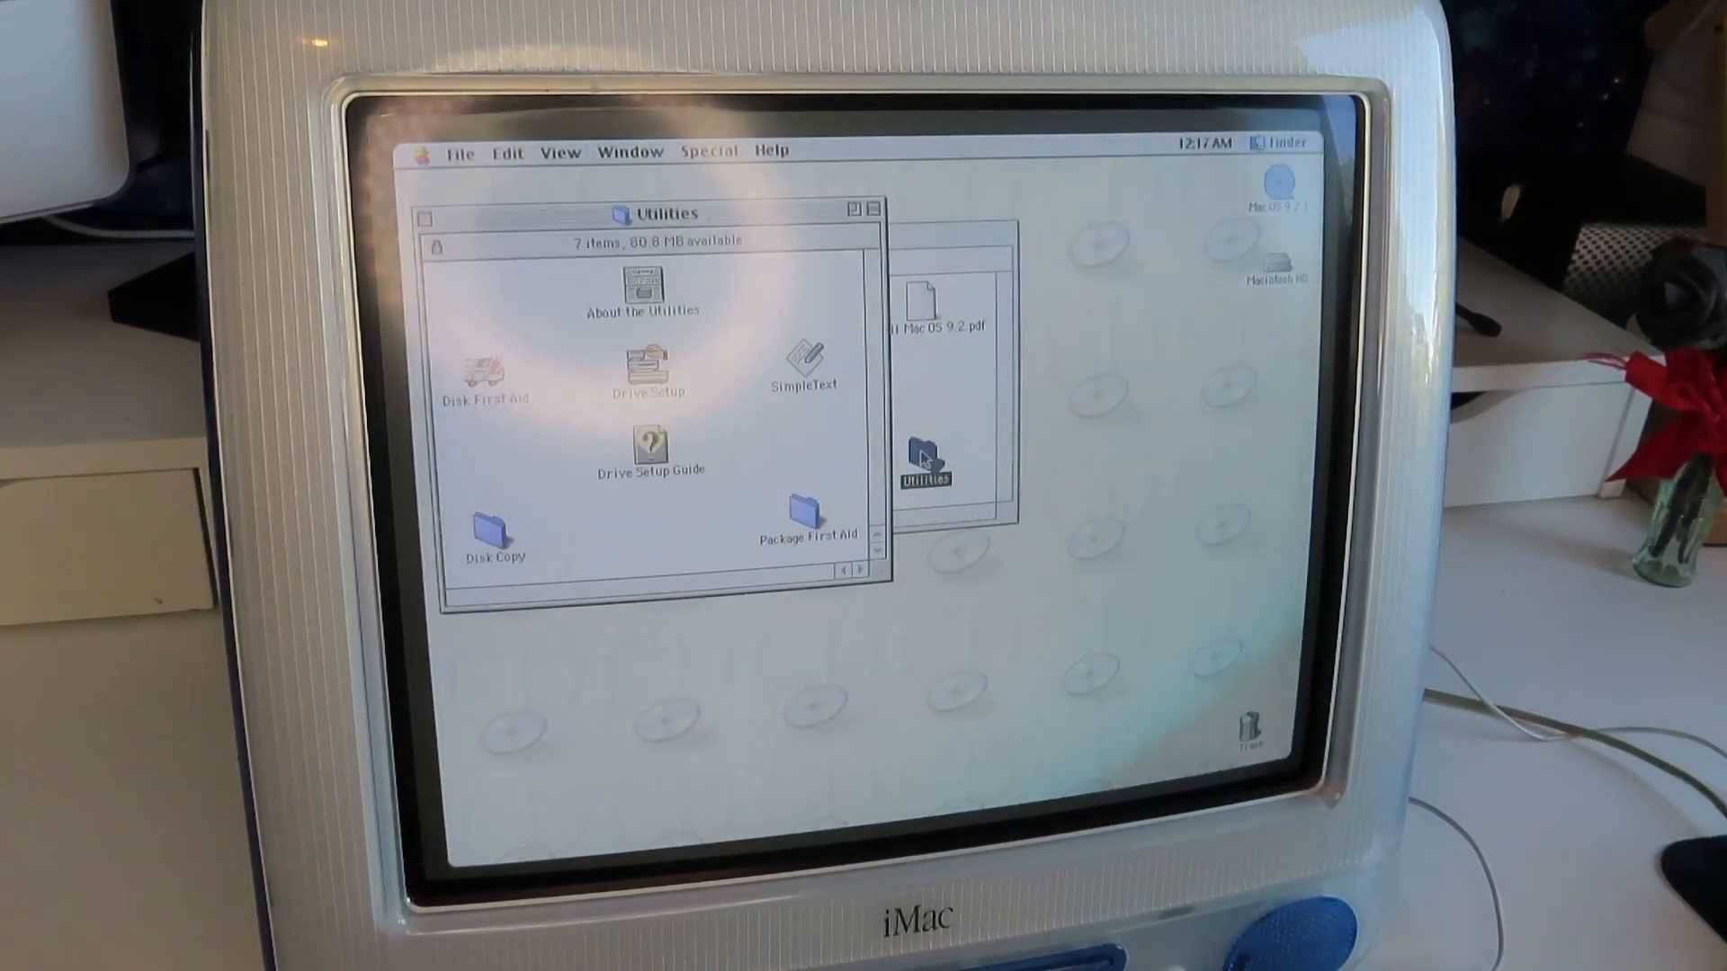
{"action": "double_click", "coordinate": [649, 364]}
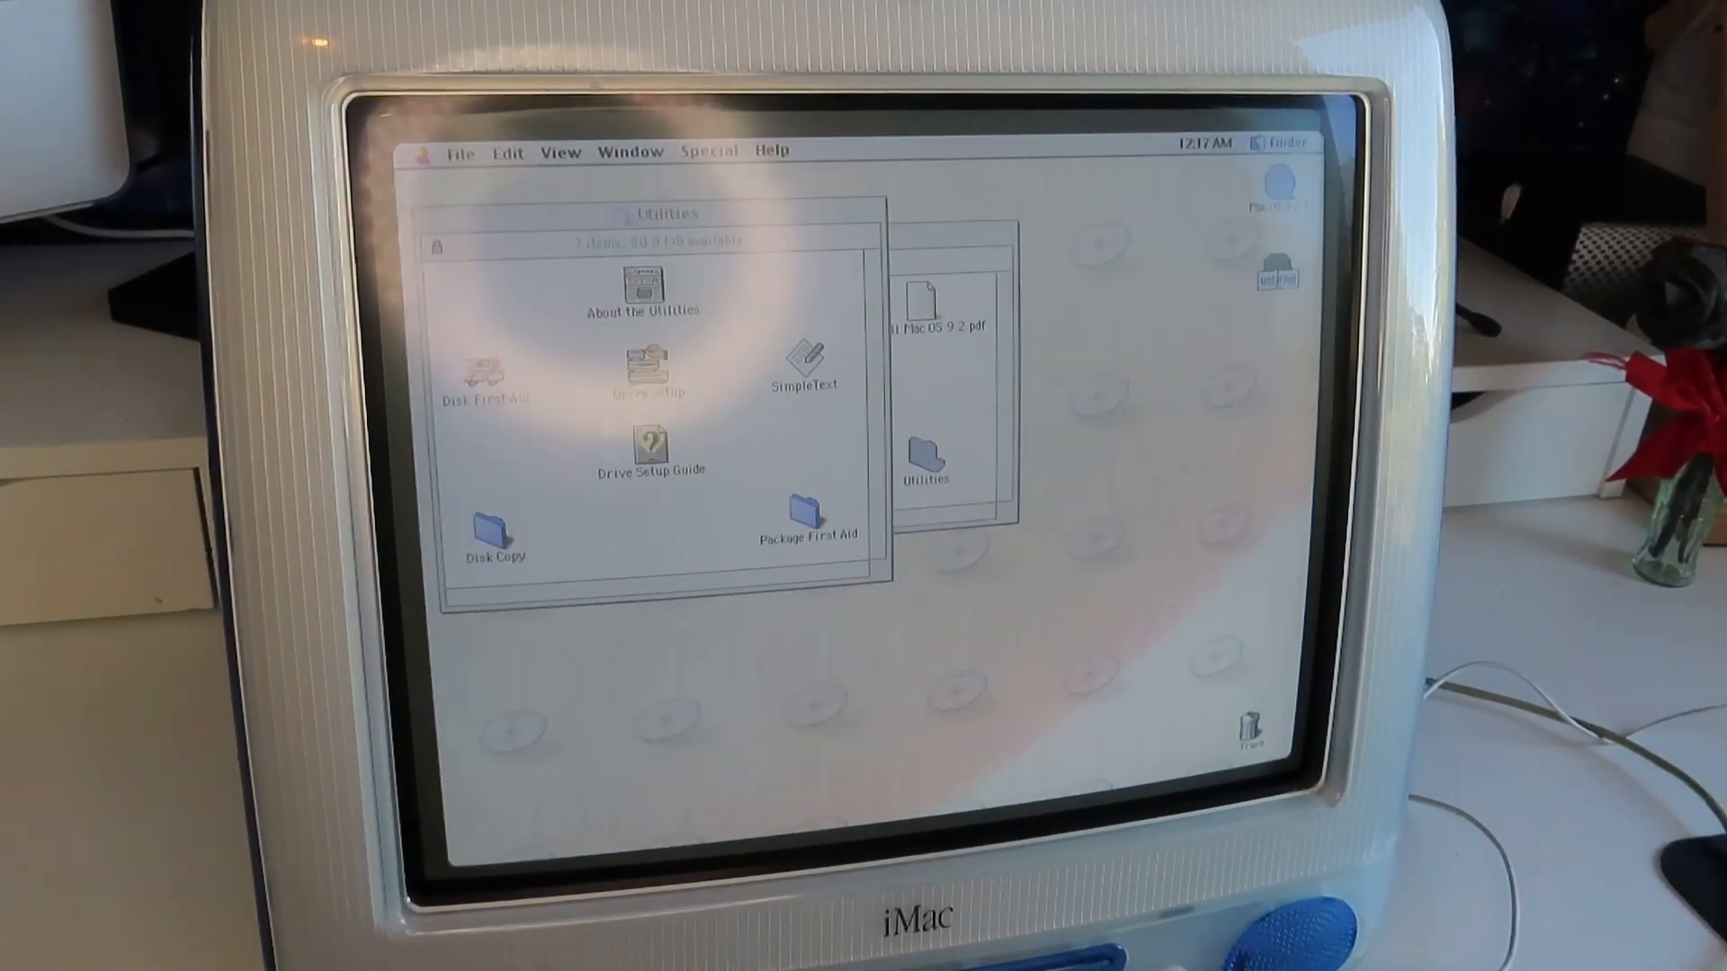
{"action": "left_click", "coordinate": [924, 452]}
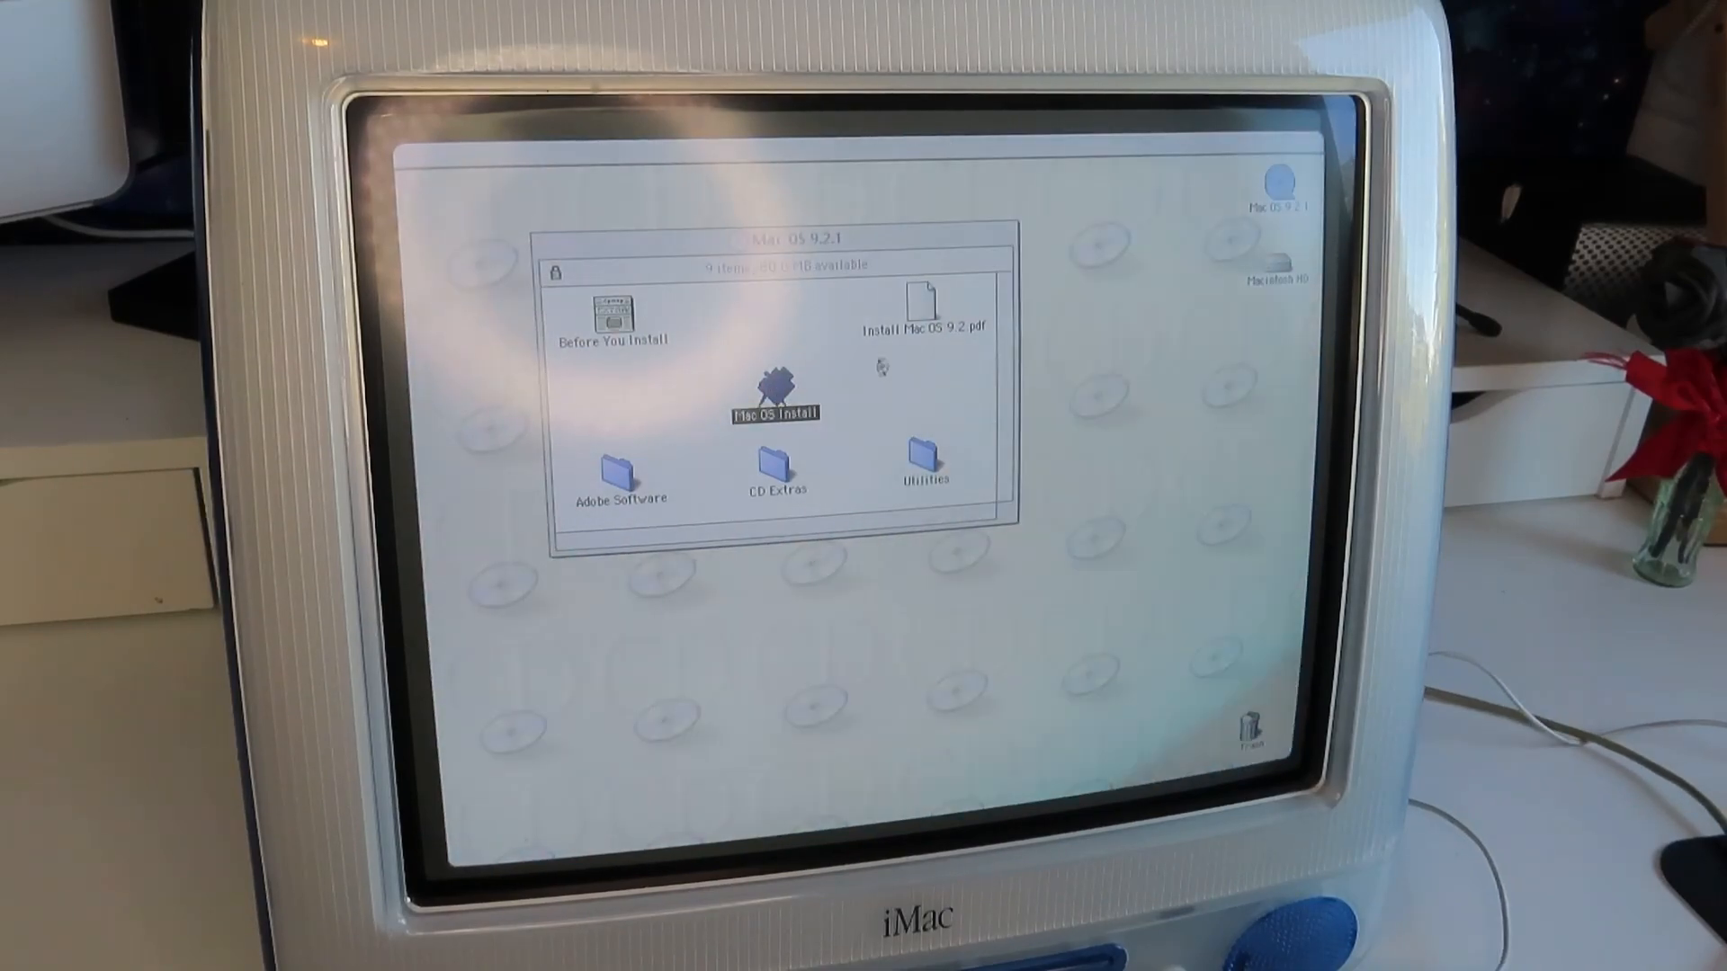
Run Mac OS Install, agree to the licence, install Mac OS 9.2.1, then quit the installer
{"action": "double_click", "coordinate": [775, 391]}
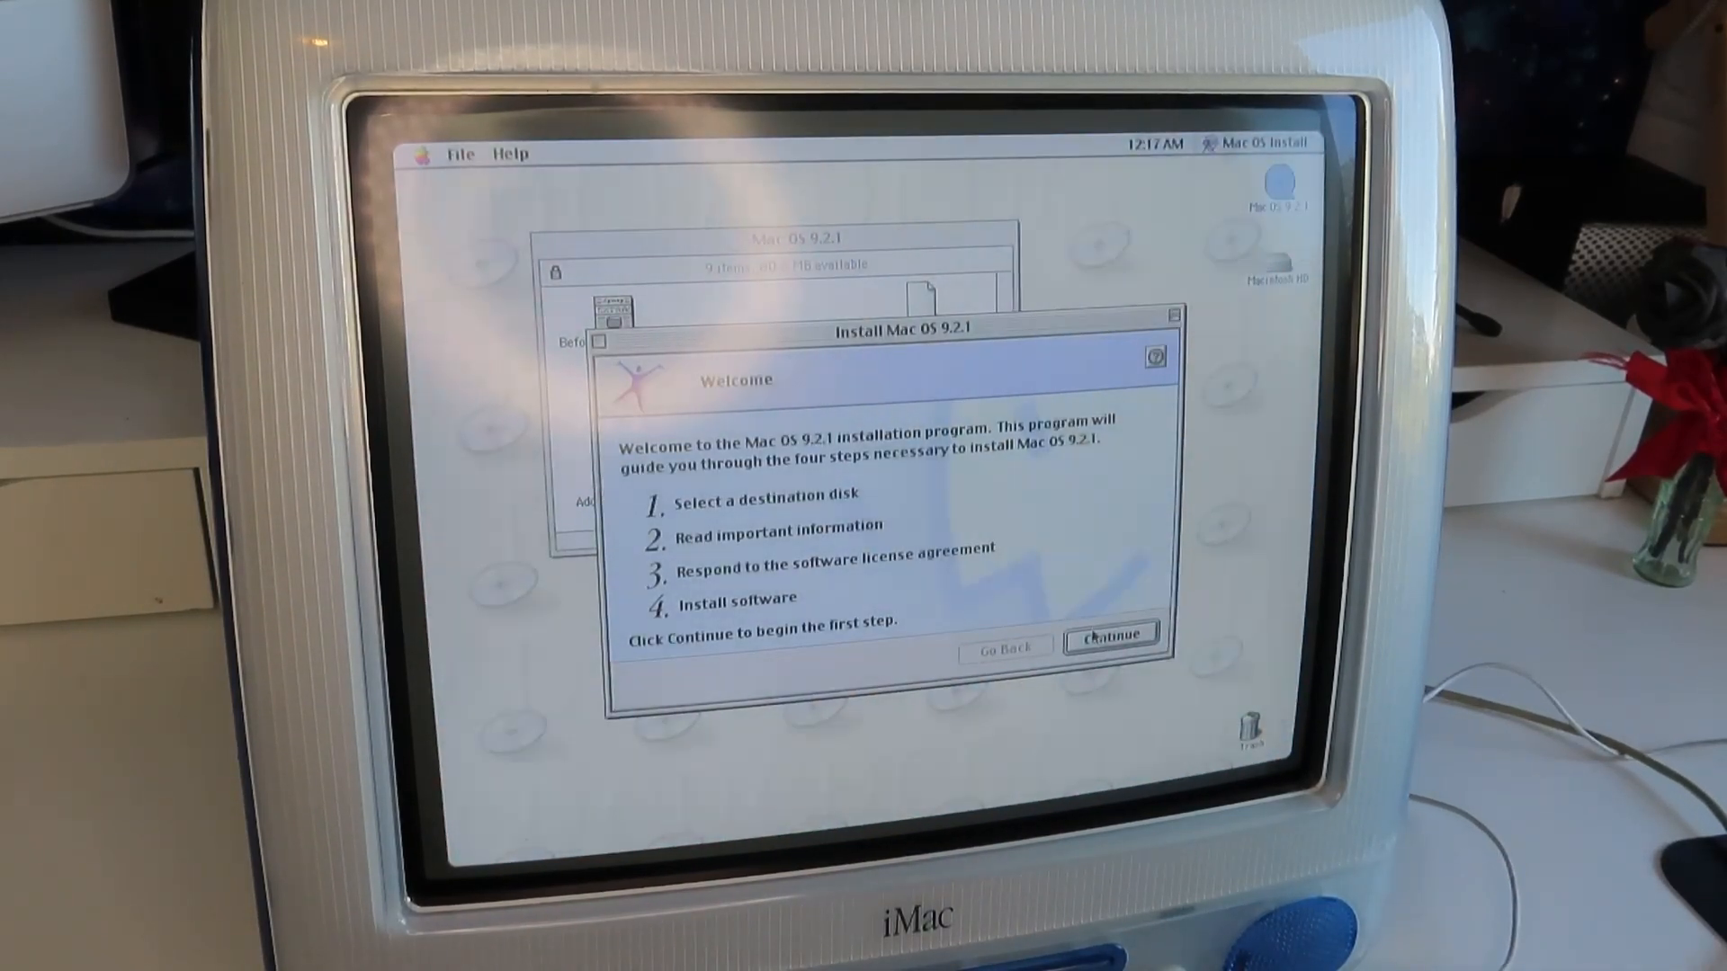
{"action": "left_click", "coordinate": [1109, 637]}
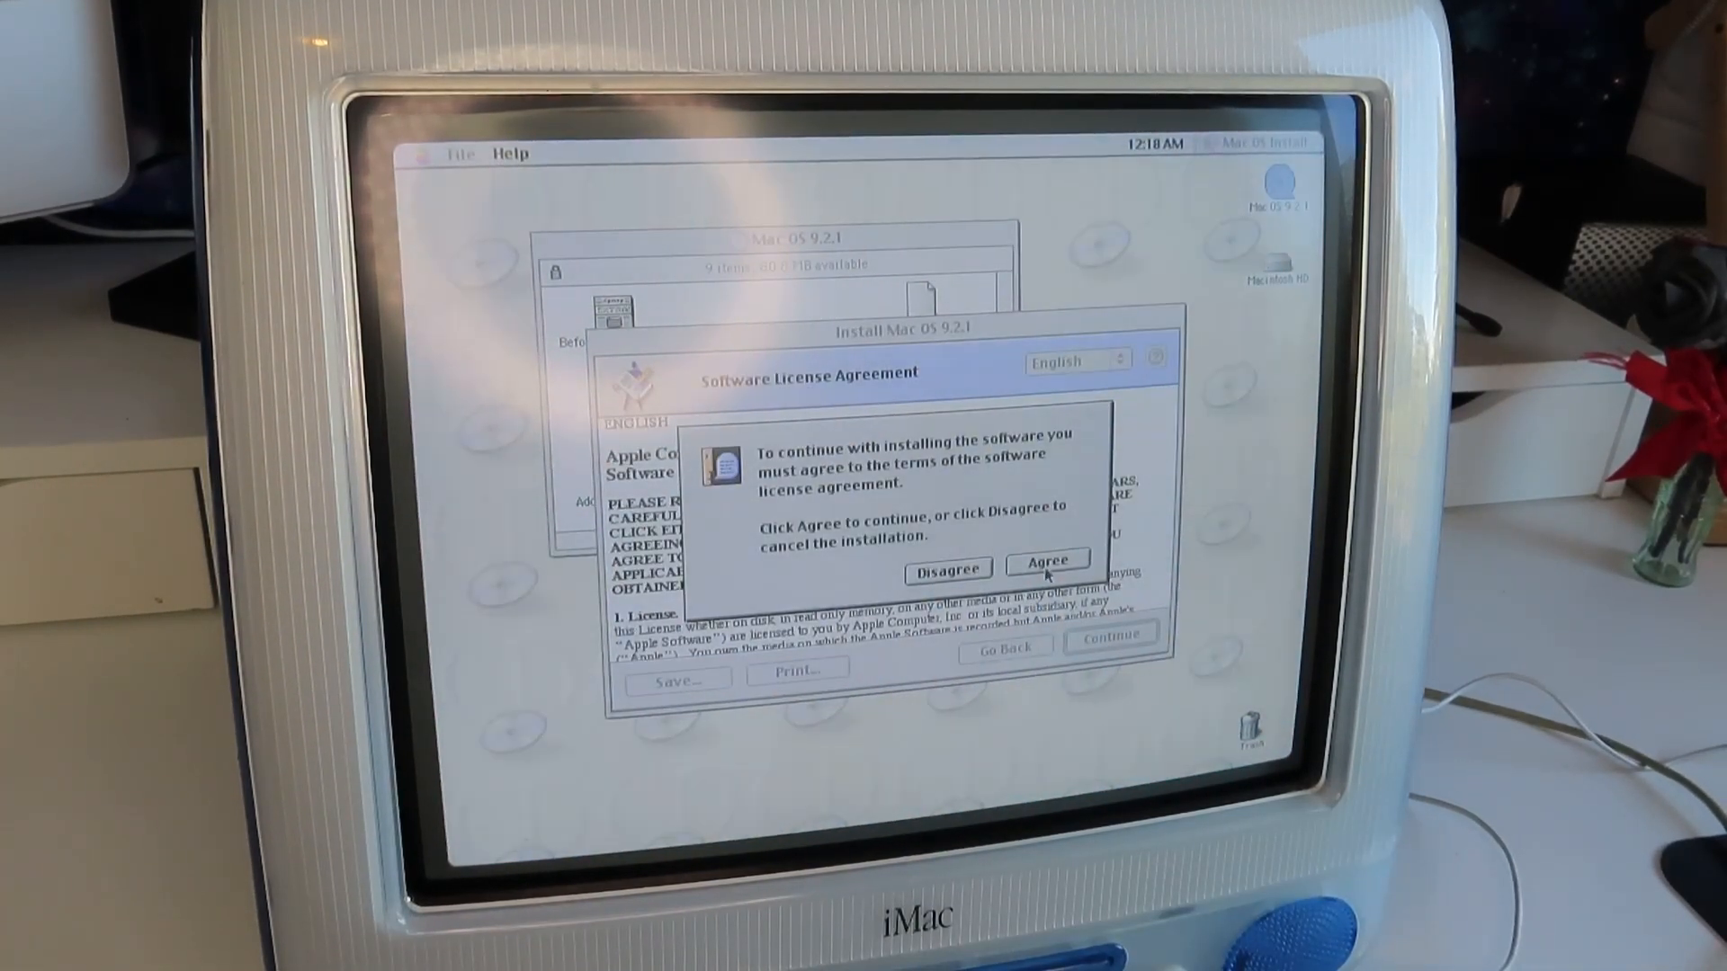
{"action": "left_click", "coordinate": [1047, 560]}
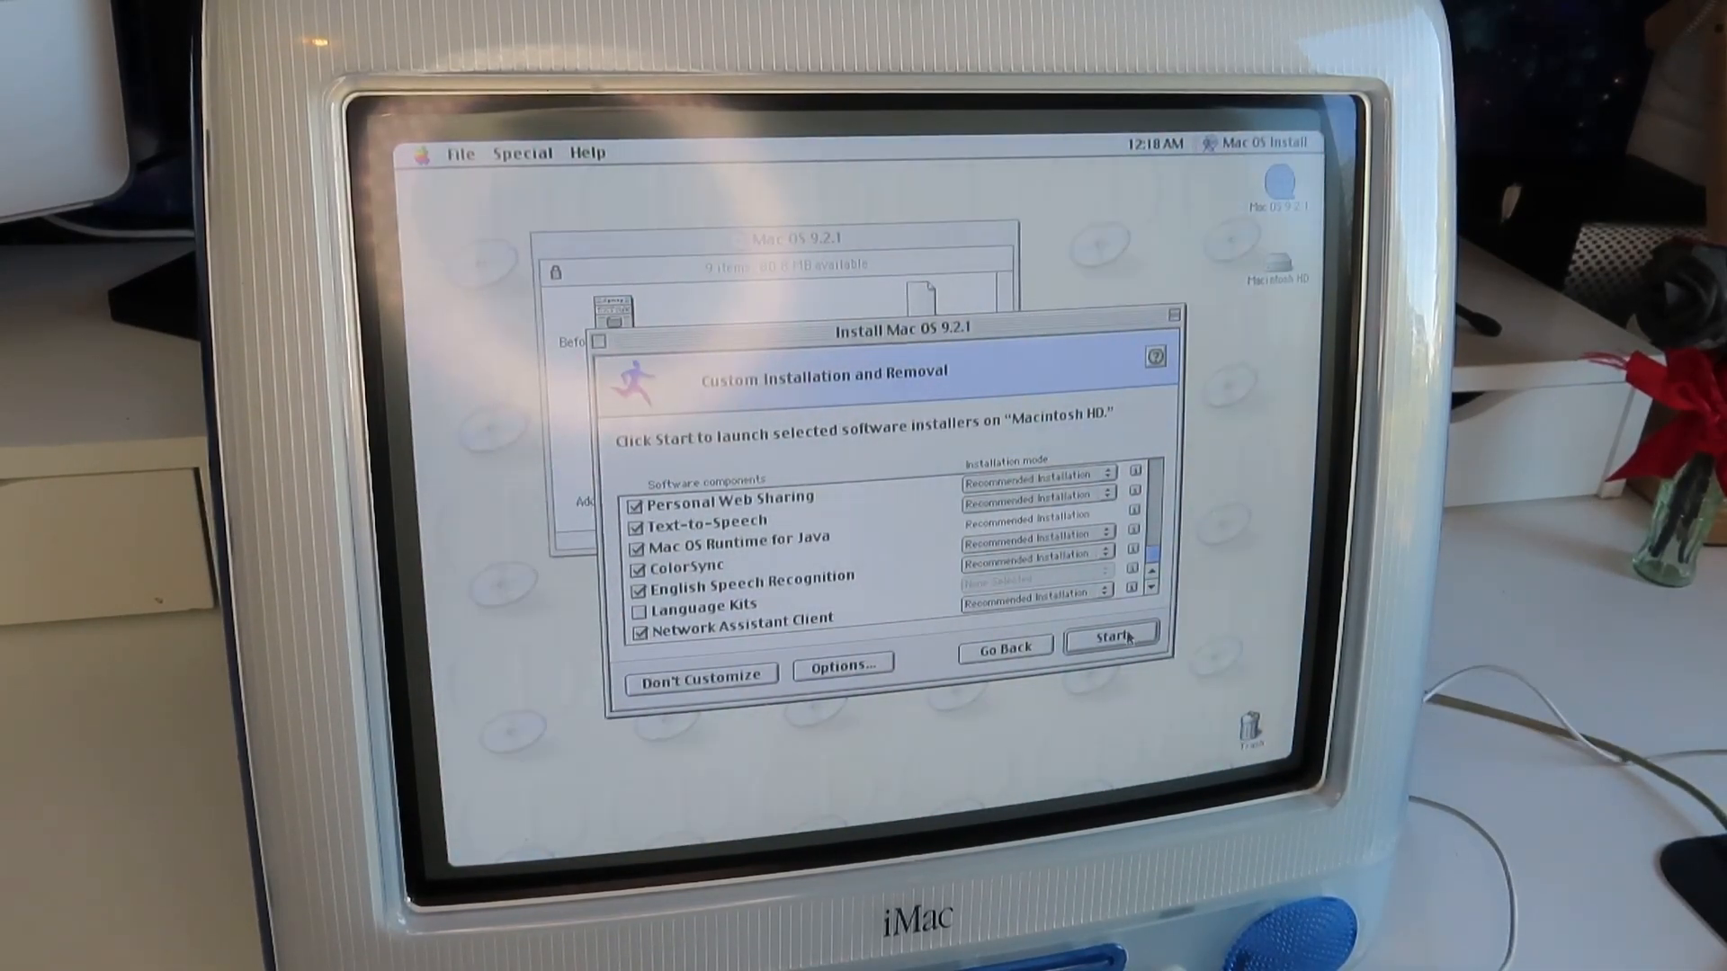
{"action": "left_click", "coordinate": [1109, 632]}
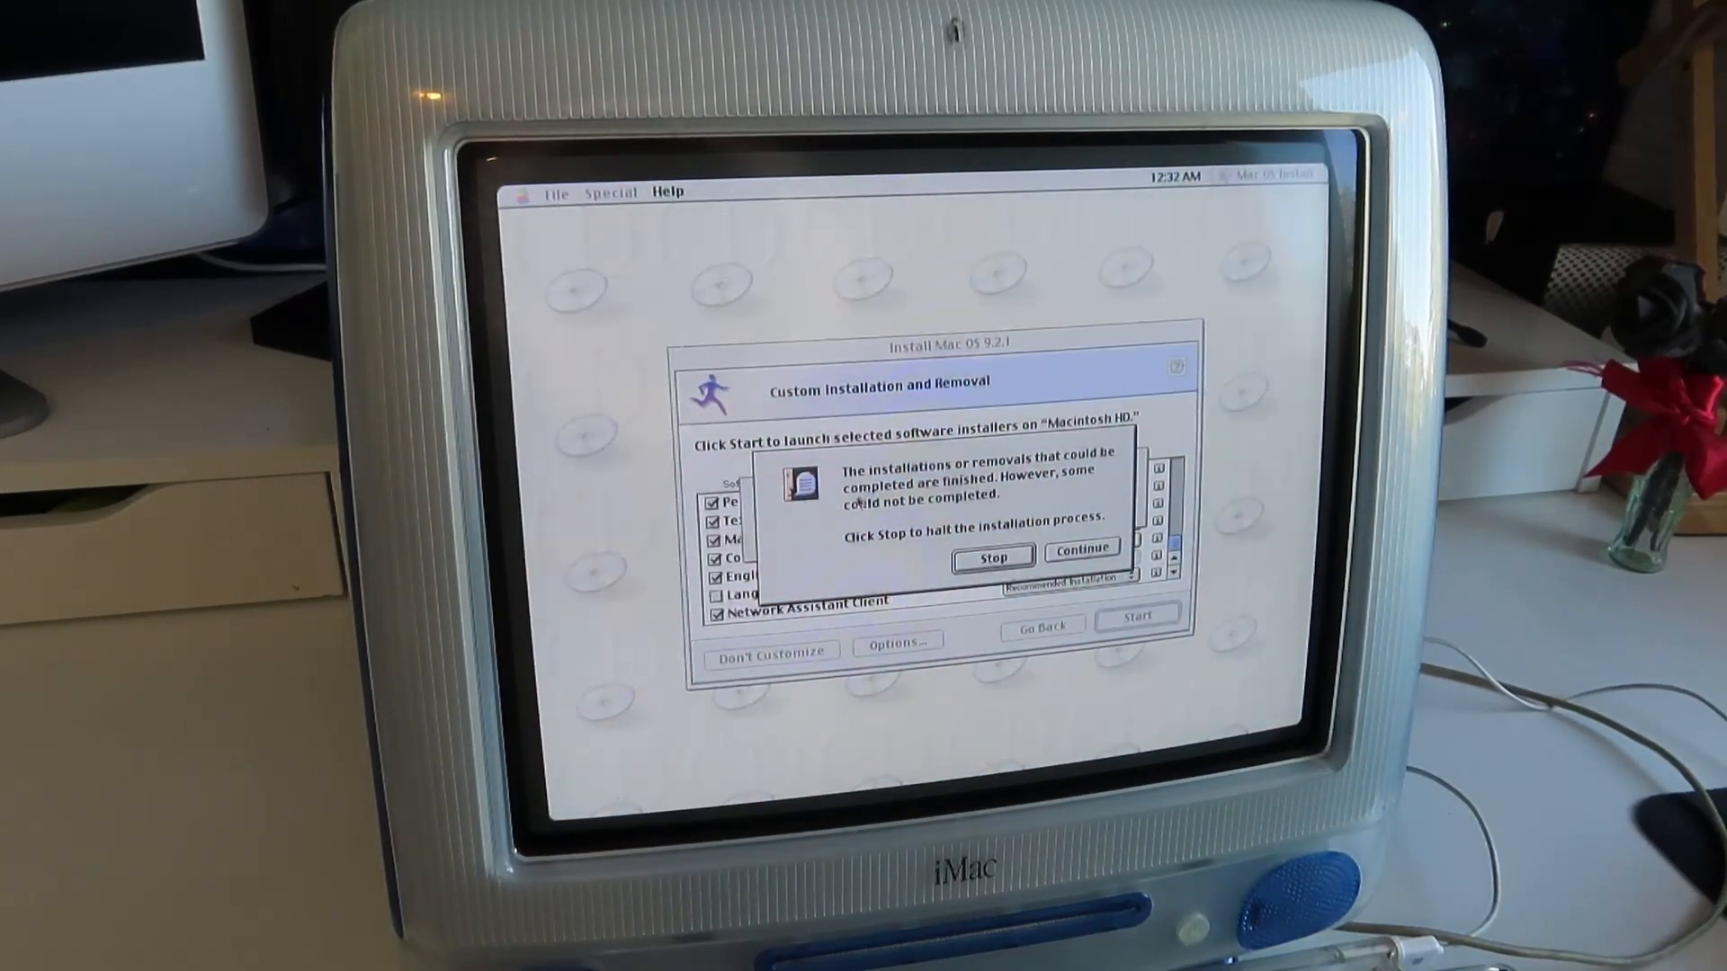
{"action": "left_click", "coordinate": [1080, 548]}
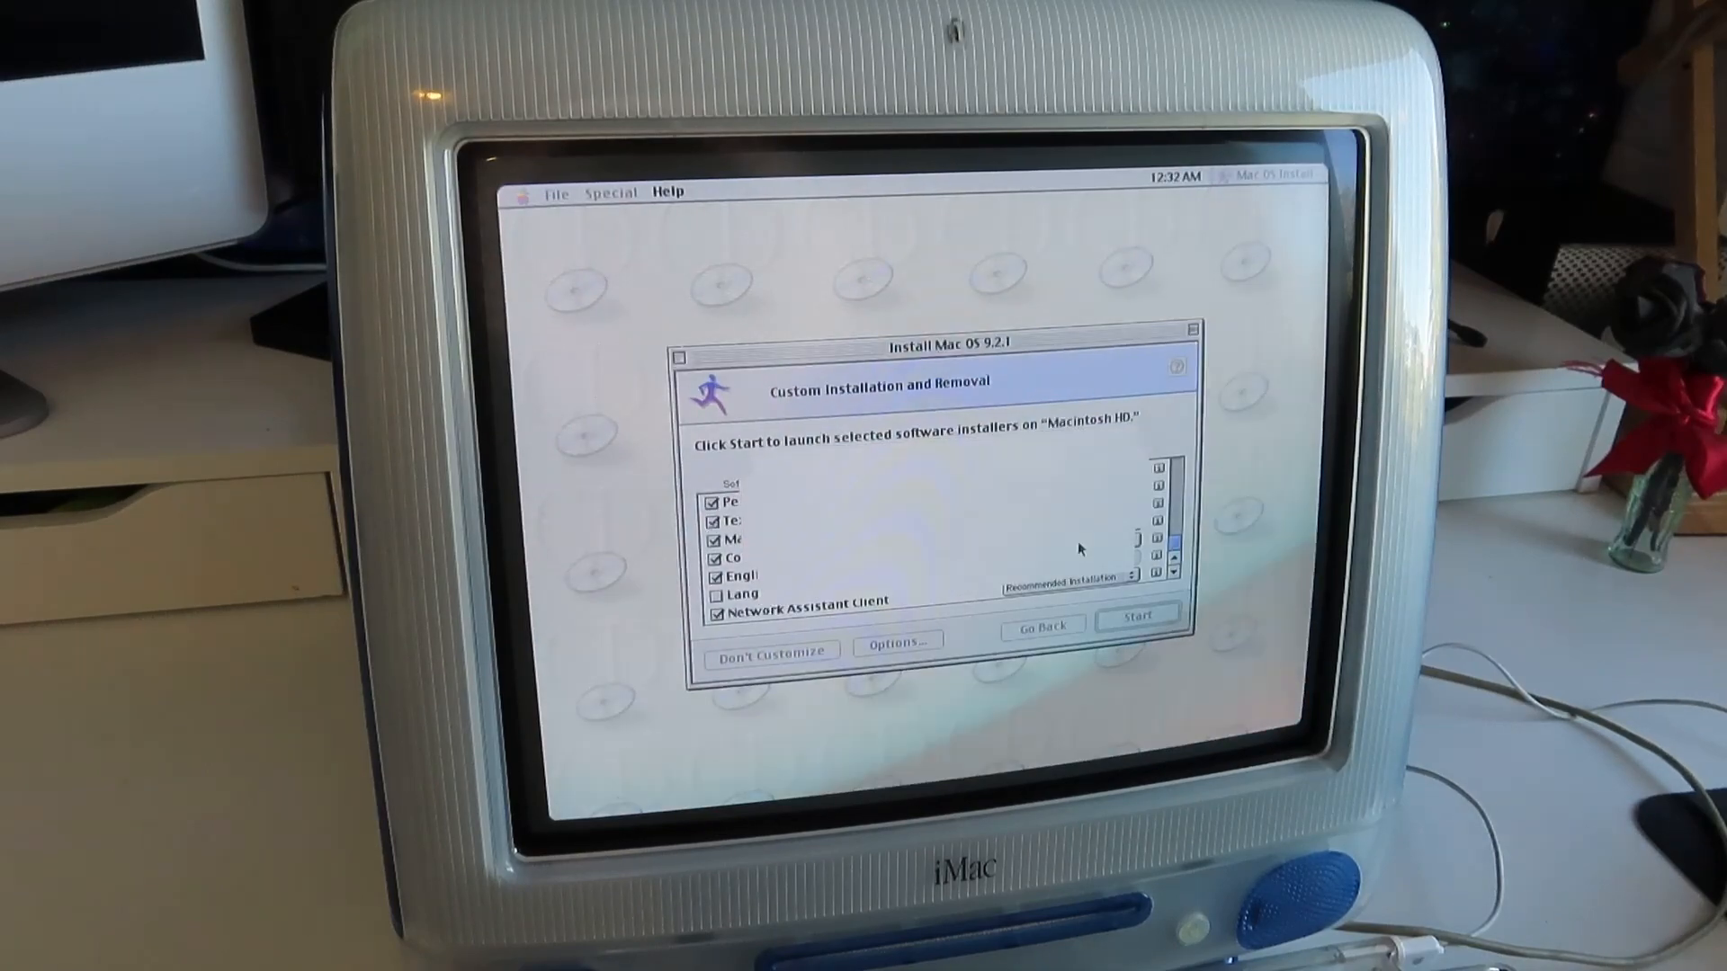
{"action": "left_click", "coordinate": [1139, 614]}
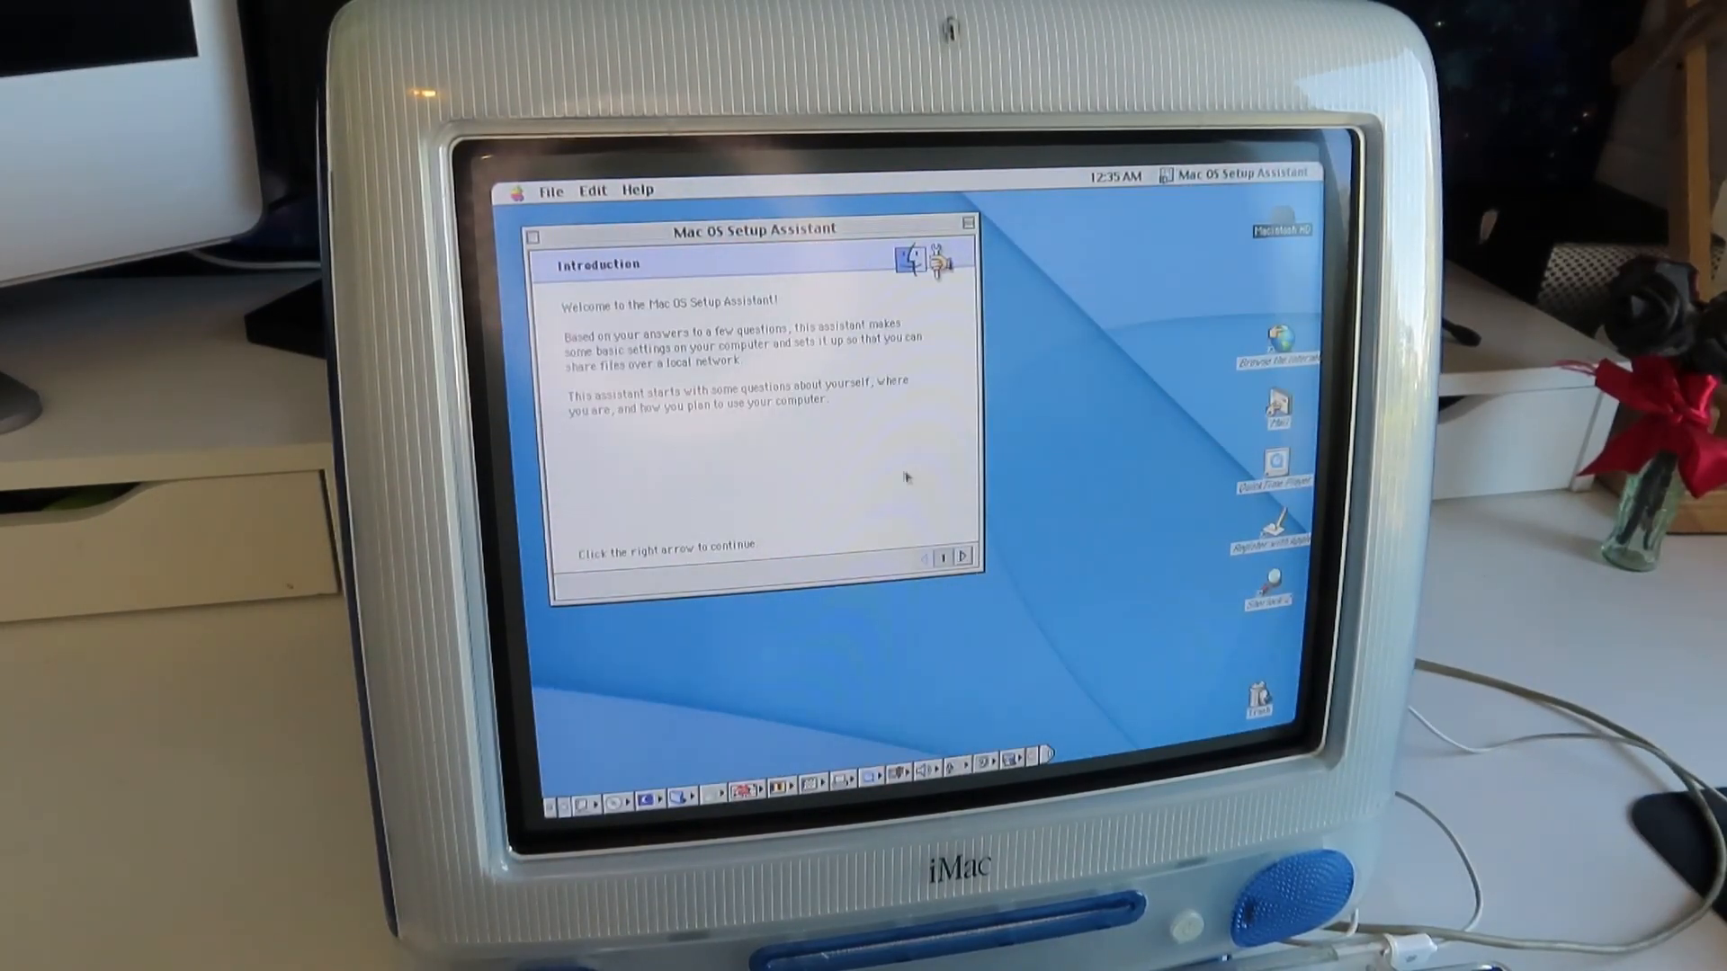
{"action": "mouse_move", "coordinate": [1134, 374]}
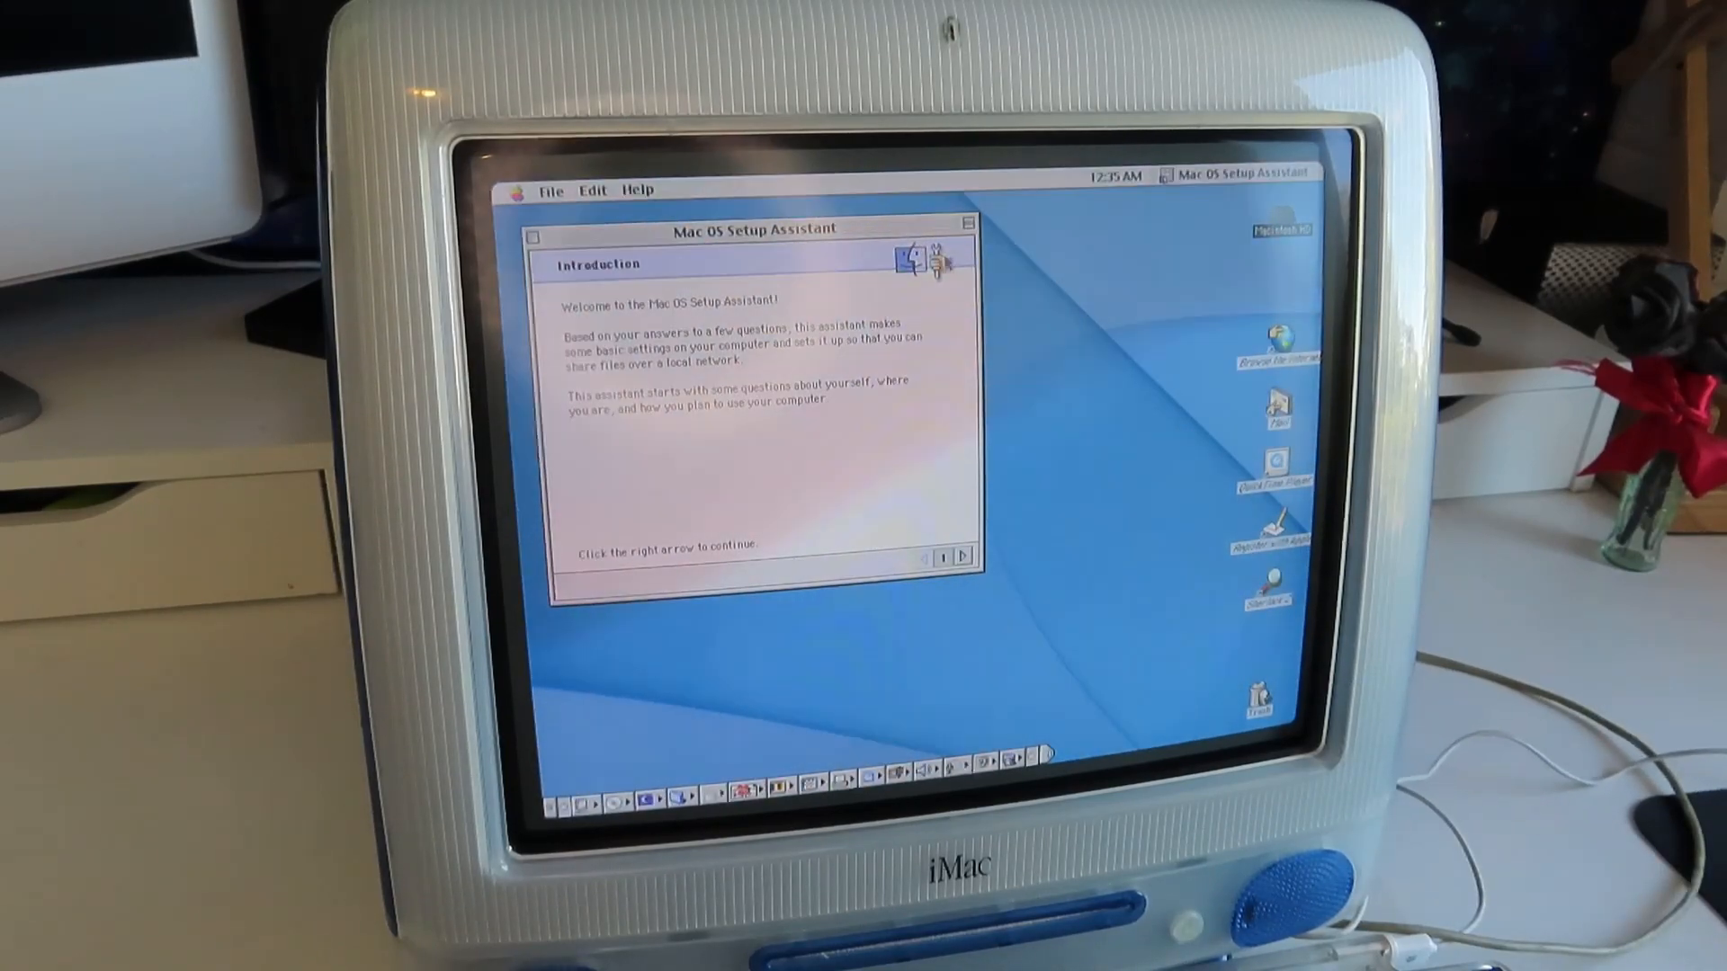
Advance Setup Assistant through Introduction, Regional, Time and Date, Location and Finder Preferences
{"action": "left_click", "coordinate": [965, 558]}
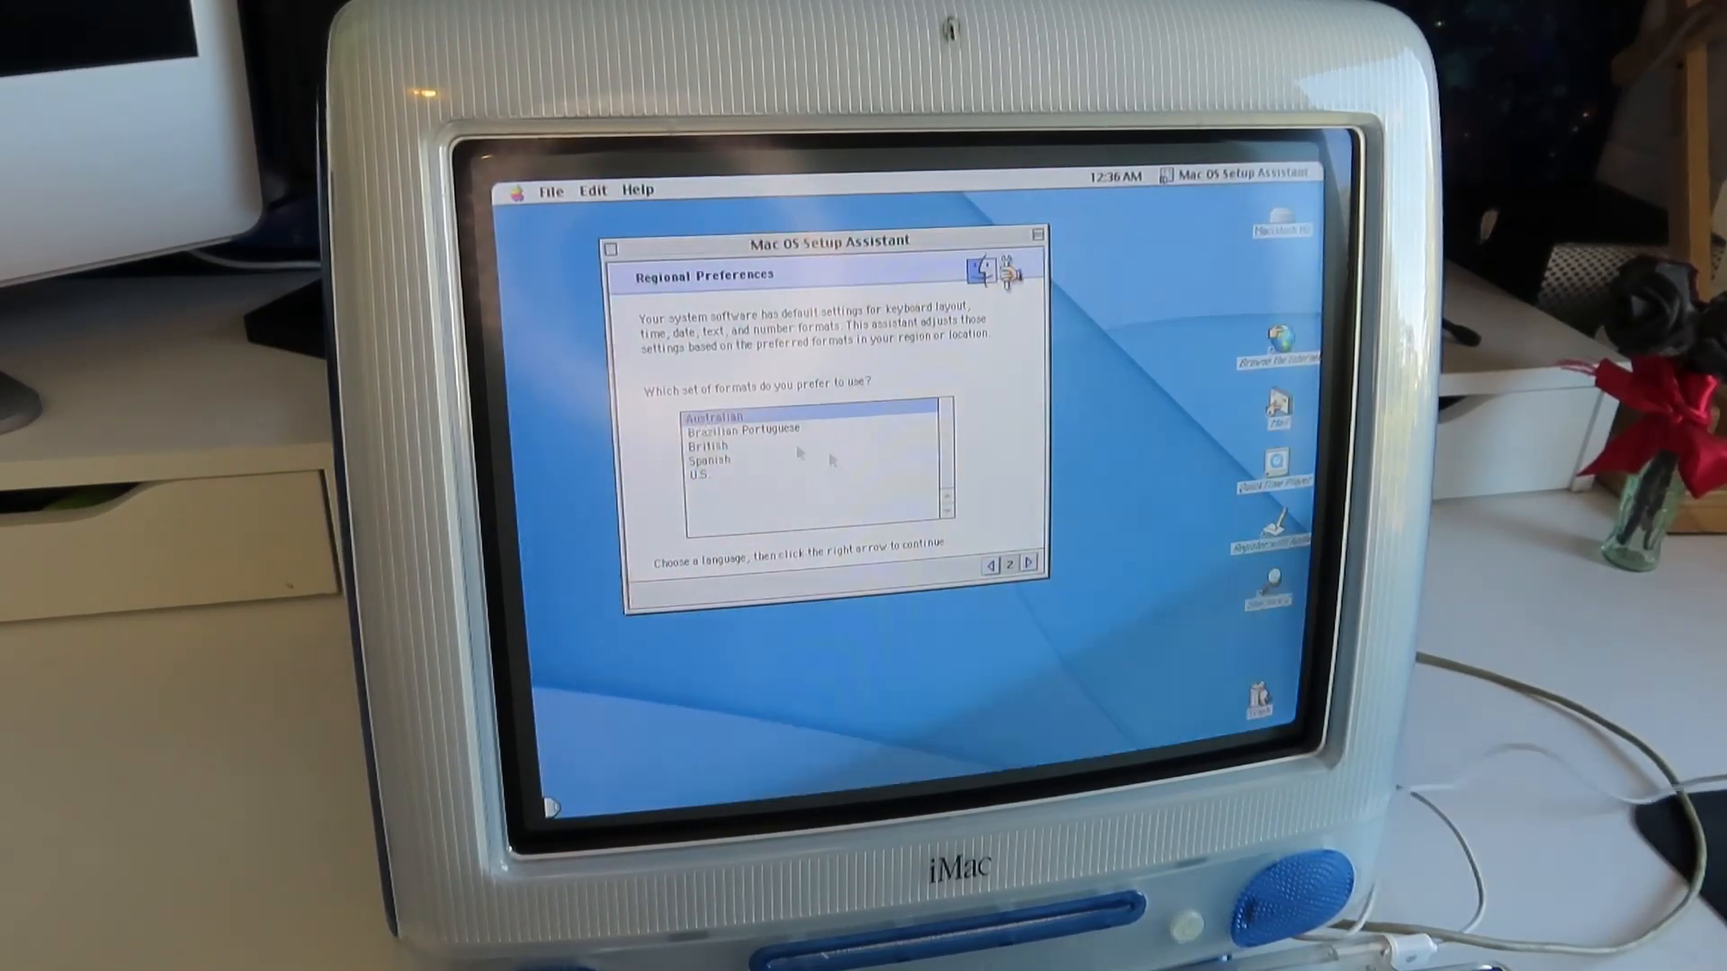
{"action": "left_click", "coordinate": [1029, 563]}
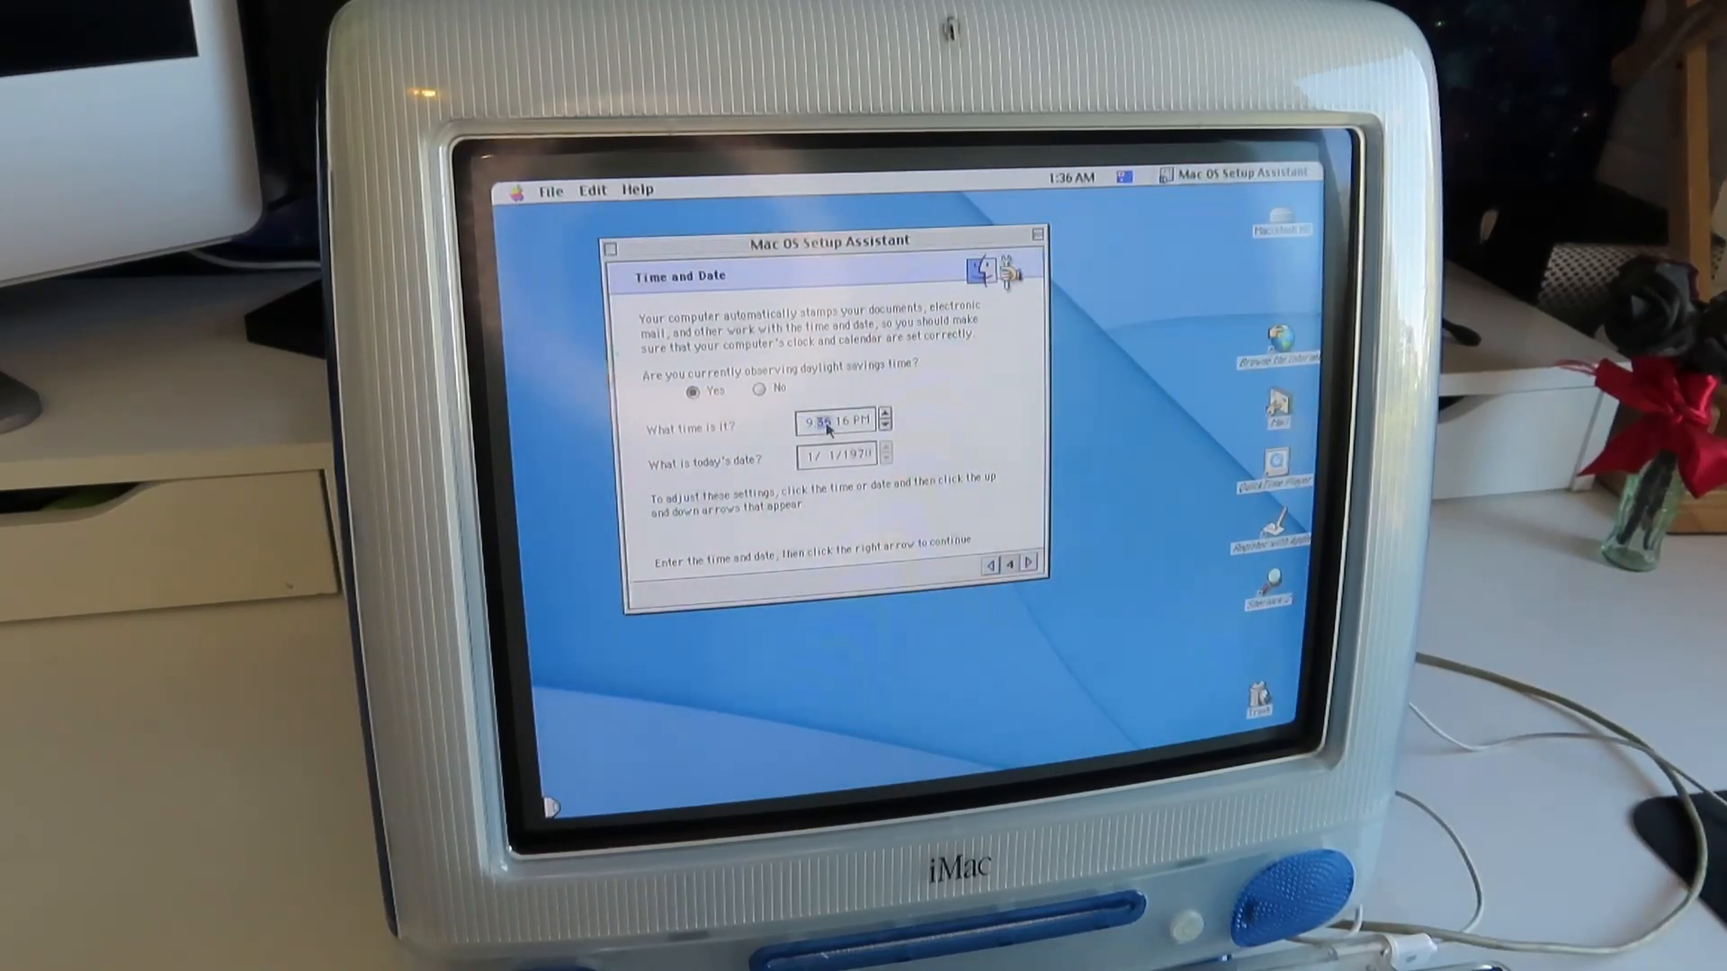
{"action": "left_click", "coordinate": [1028, 561]}
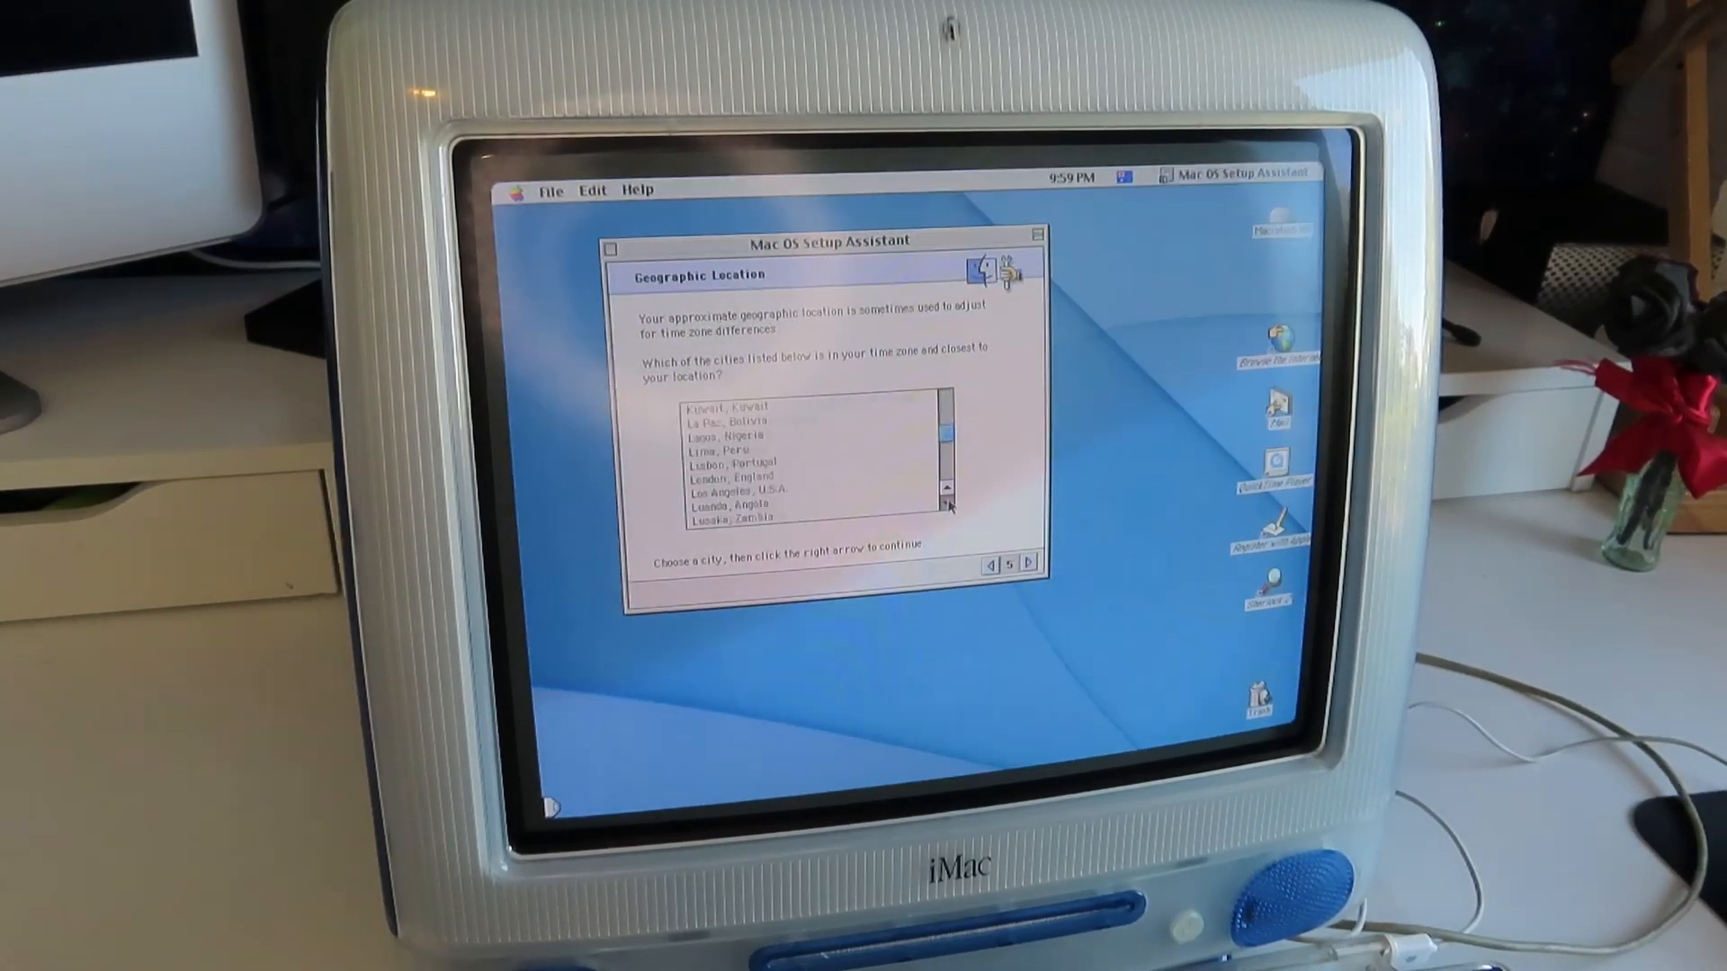
{"action": "left_click", "coordinate": [1026, 561]}
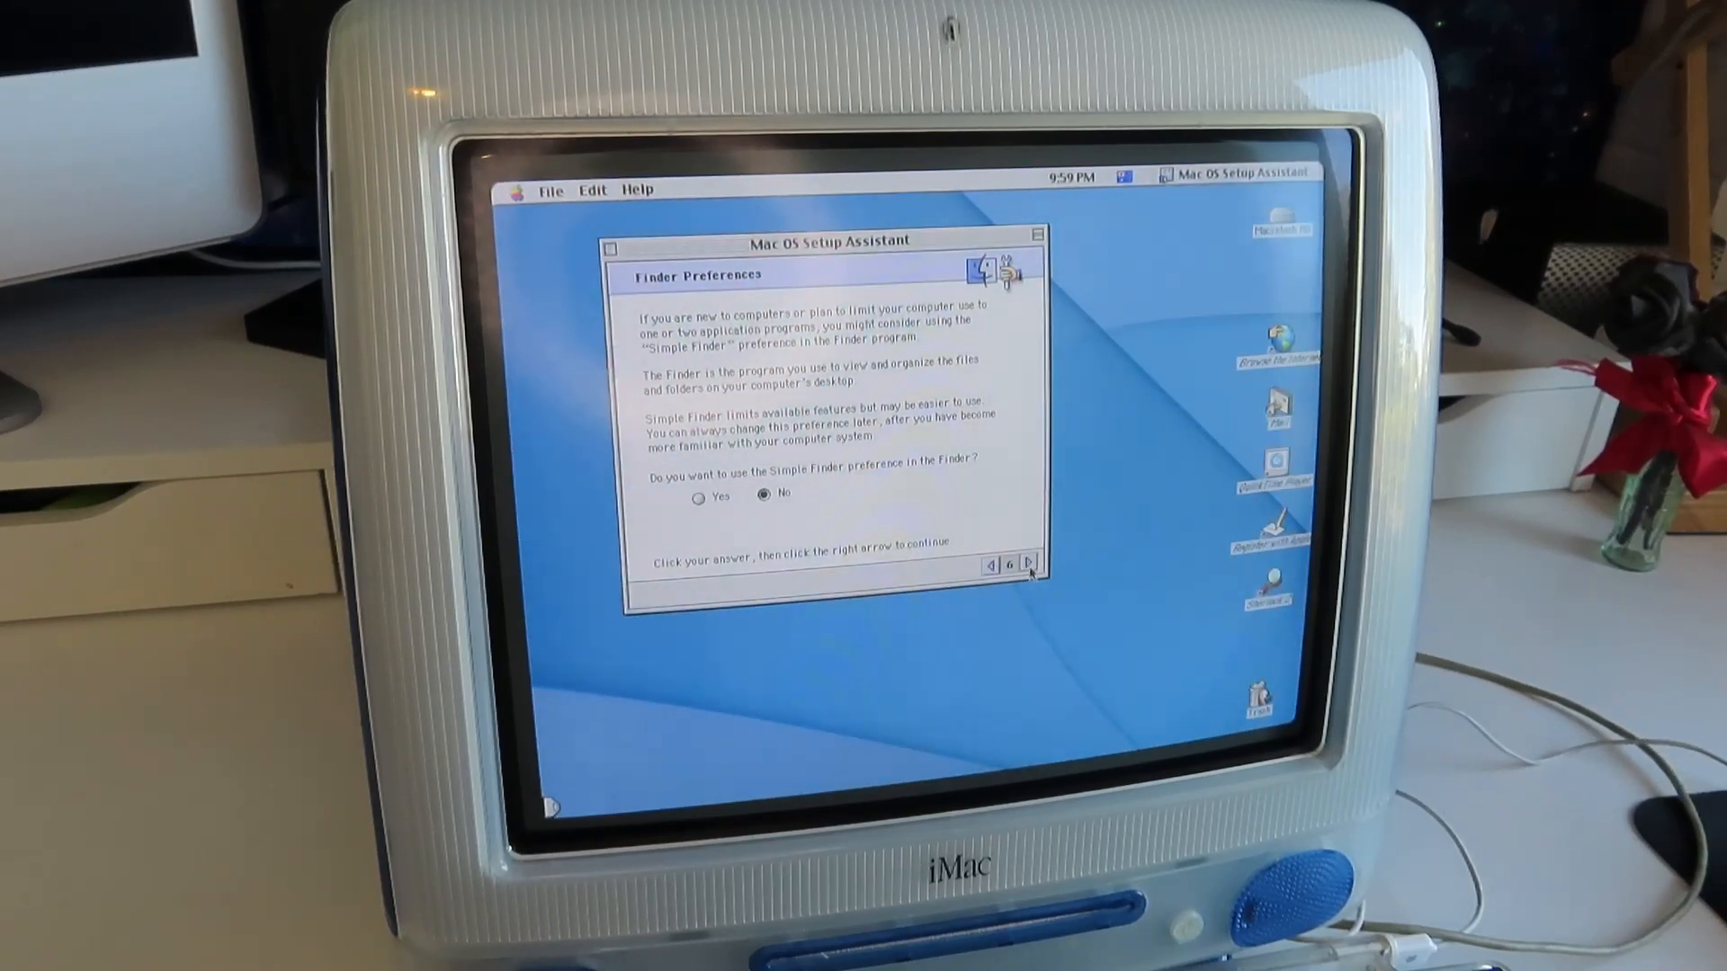
{"action": "left_click", "coordinate": [1027, 564]}
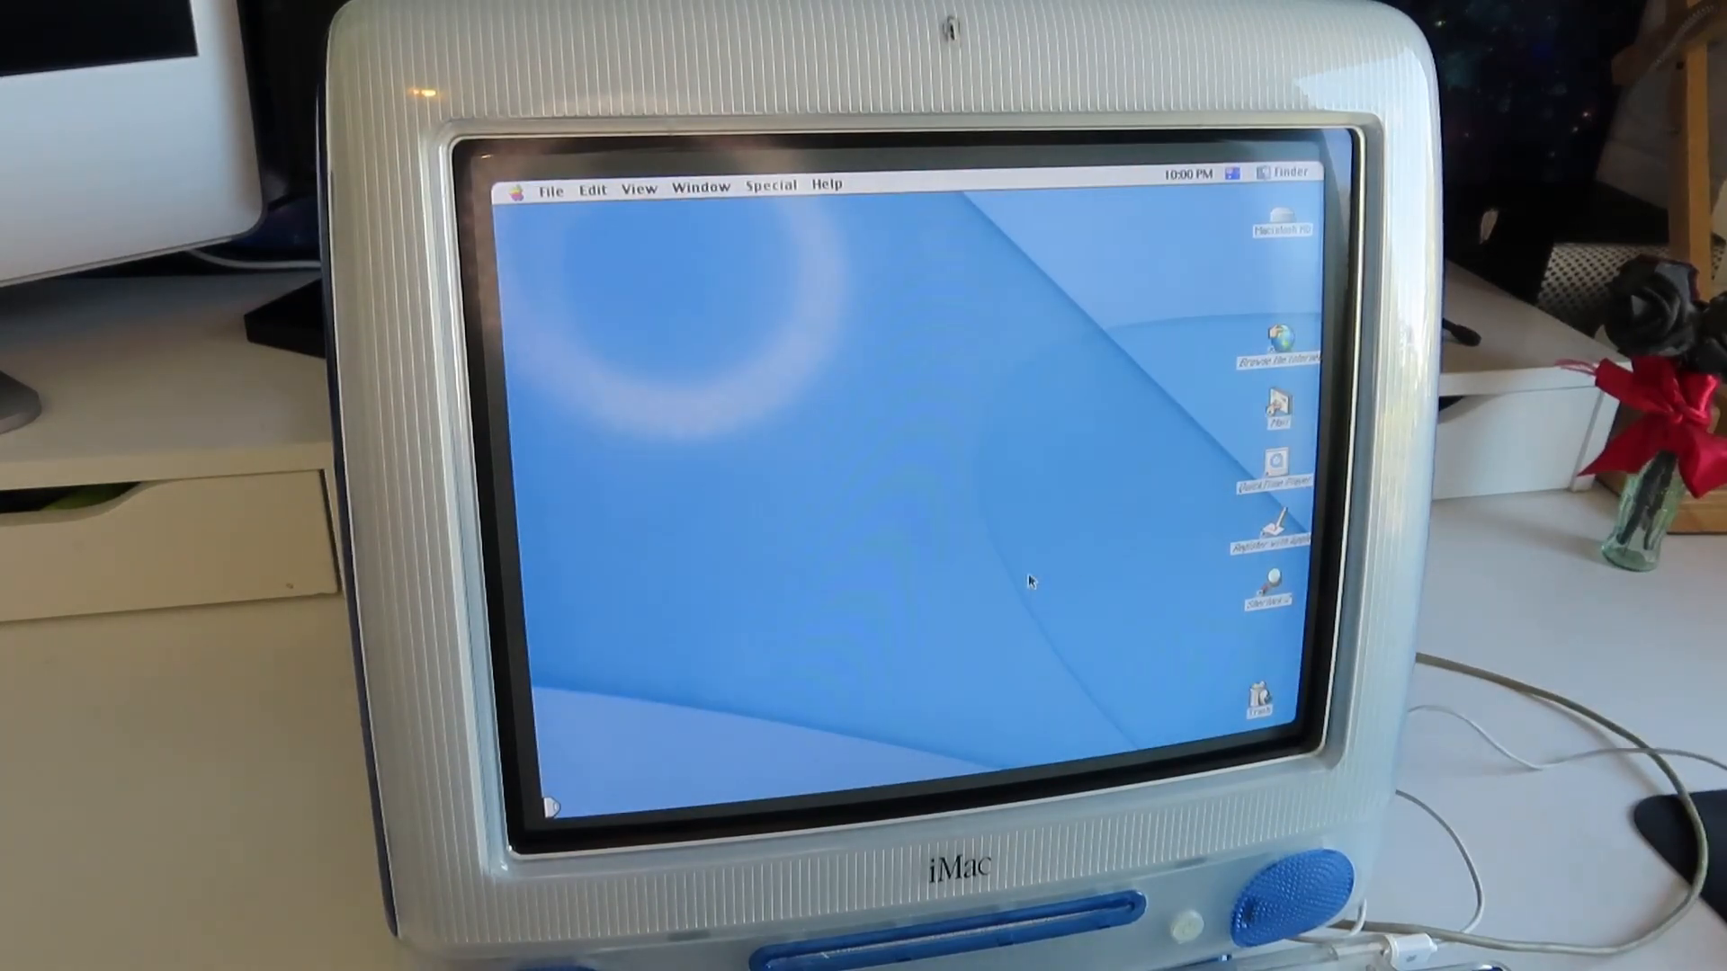
Open Monitors from Control Panels and advance Color calibration to the monitor adjustments step
{"action": "left_click", "coordinate": [522, 187]}
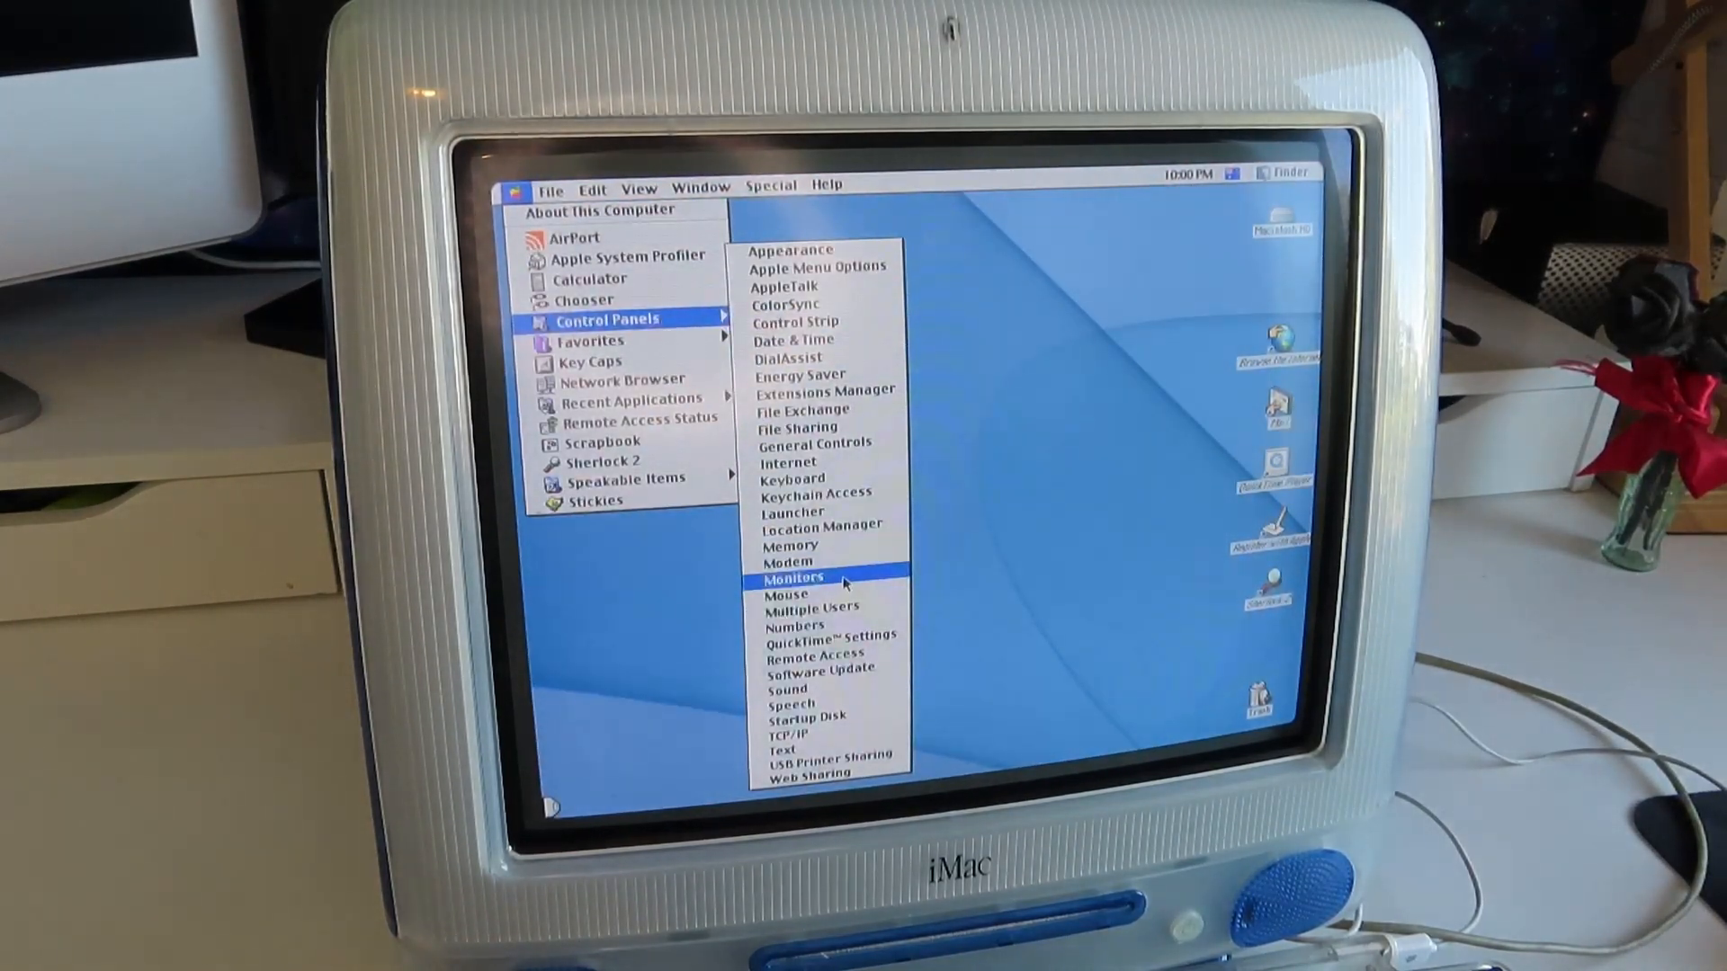
{"action": "left_click", "coordinate": [793, 578]}
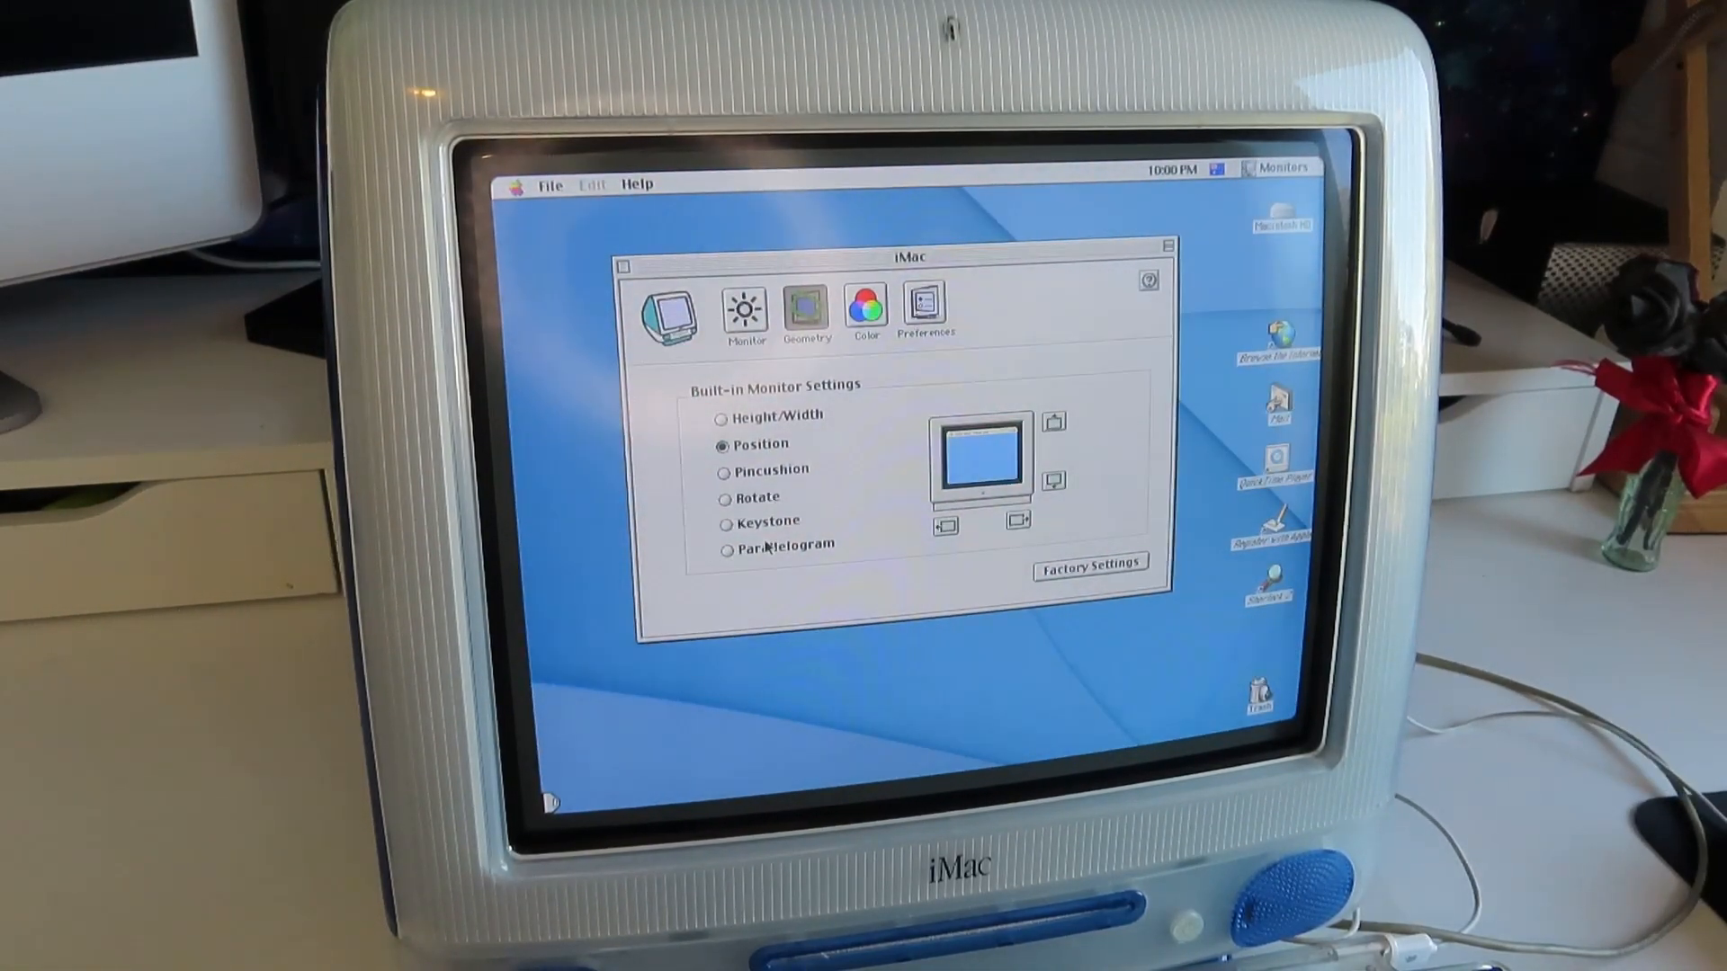
{"action": "left_click", "coordinate": [722, 416]}
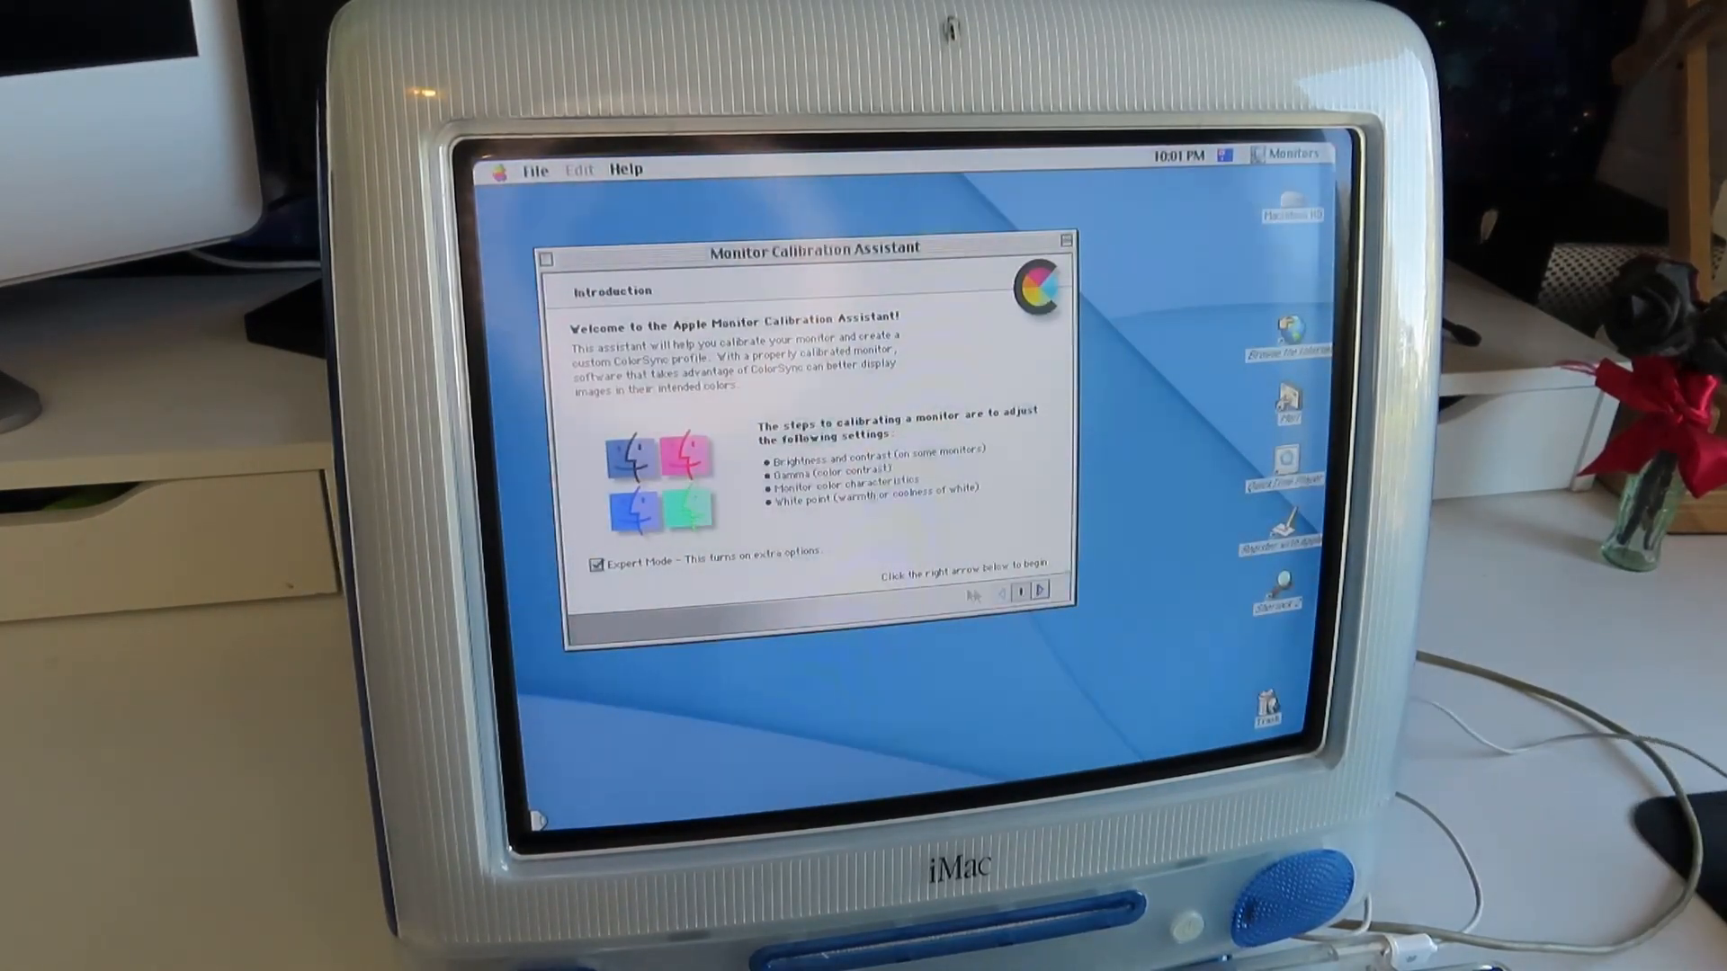
{"action": "left_click", "coordinate": [1036, 592]}
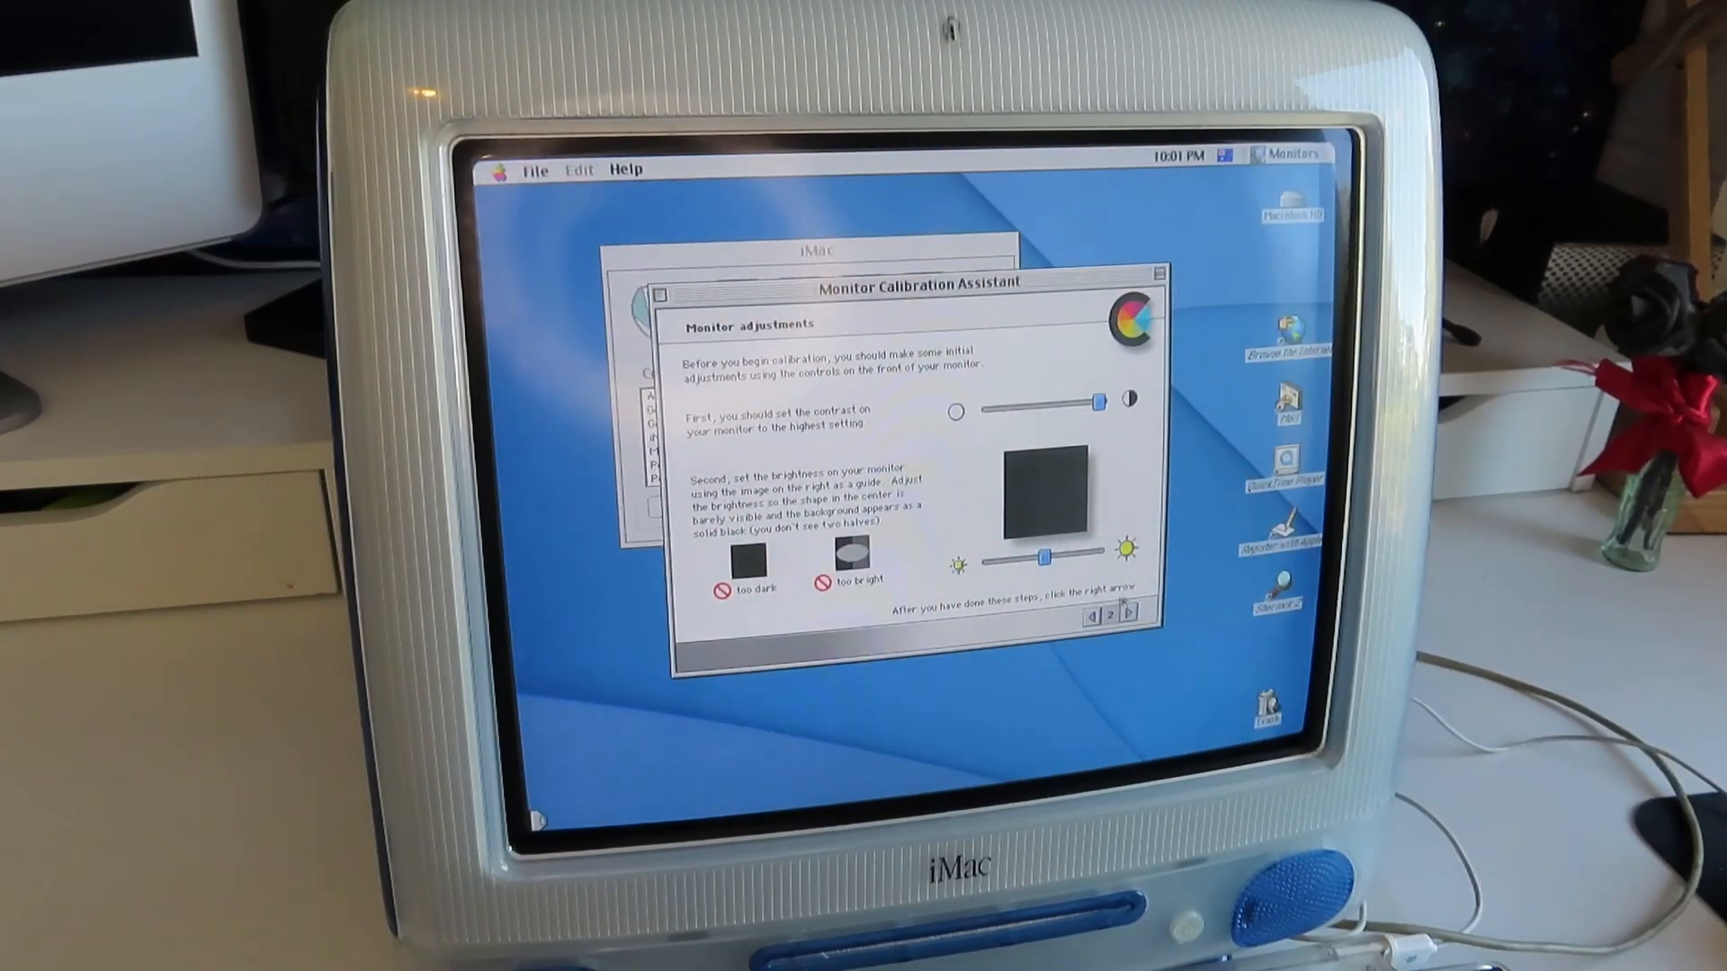
{"action": "left_click", "coordinate": [1125, 614]}
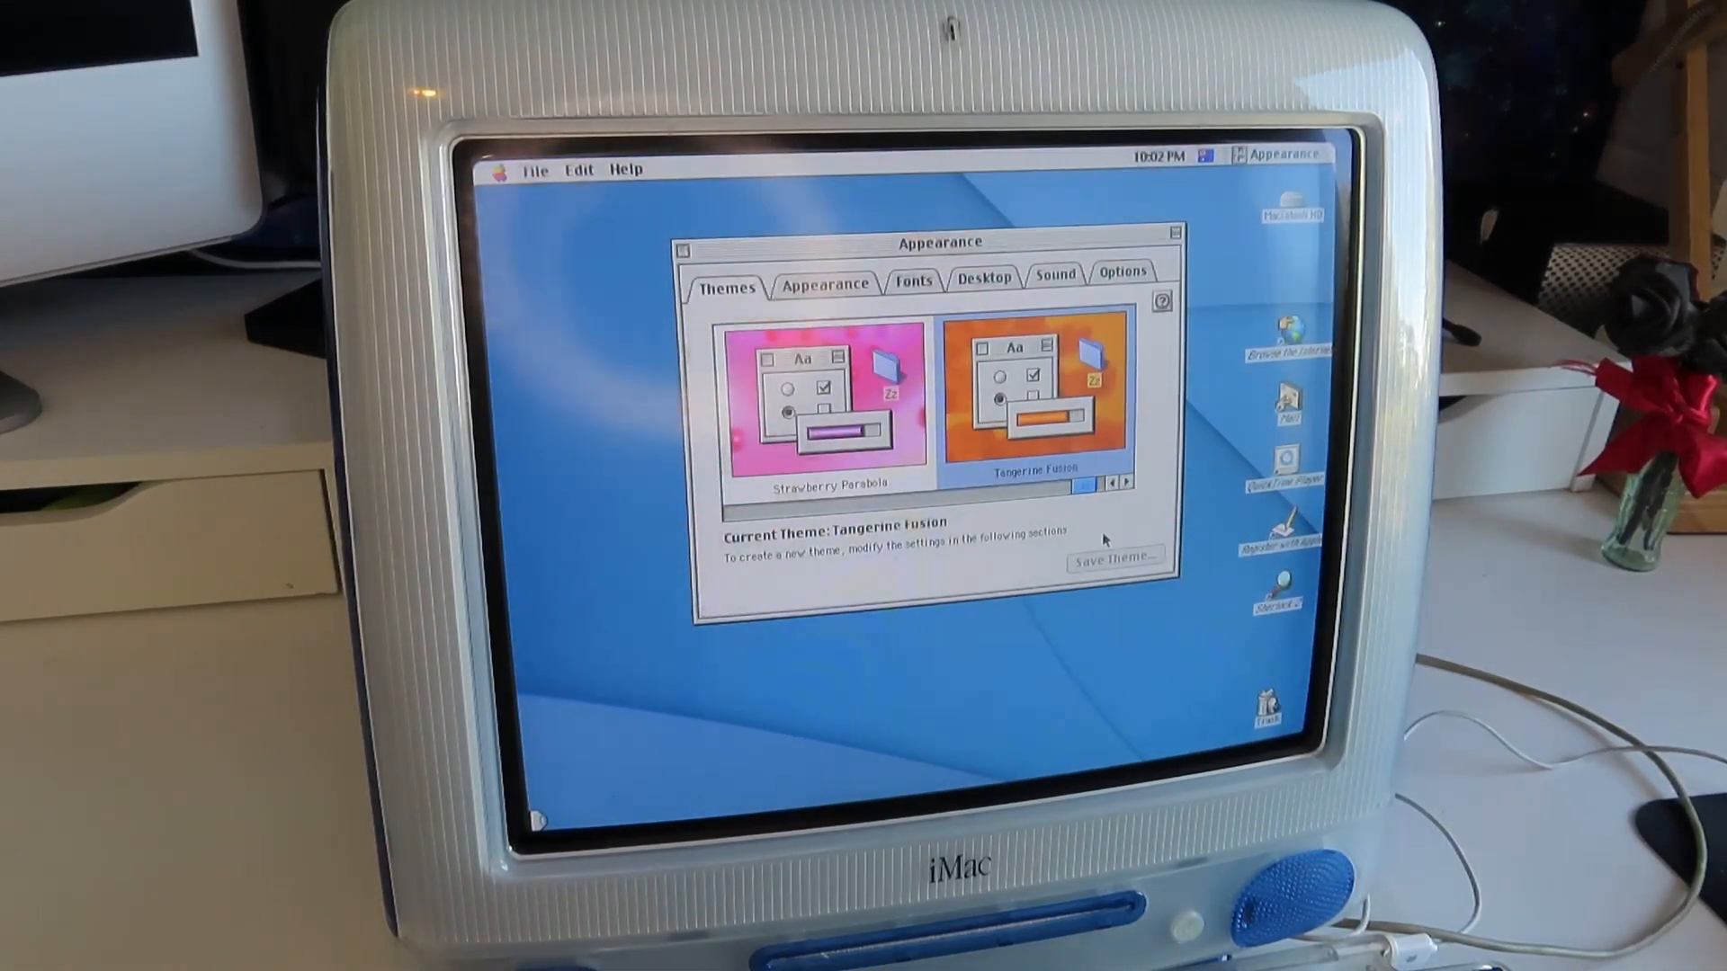
Close Appearance with Tangerine Fusion applied and launch Apple System Profiler from the Apple menu
{"action": "left_click", "coordinate": [682, 244]}
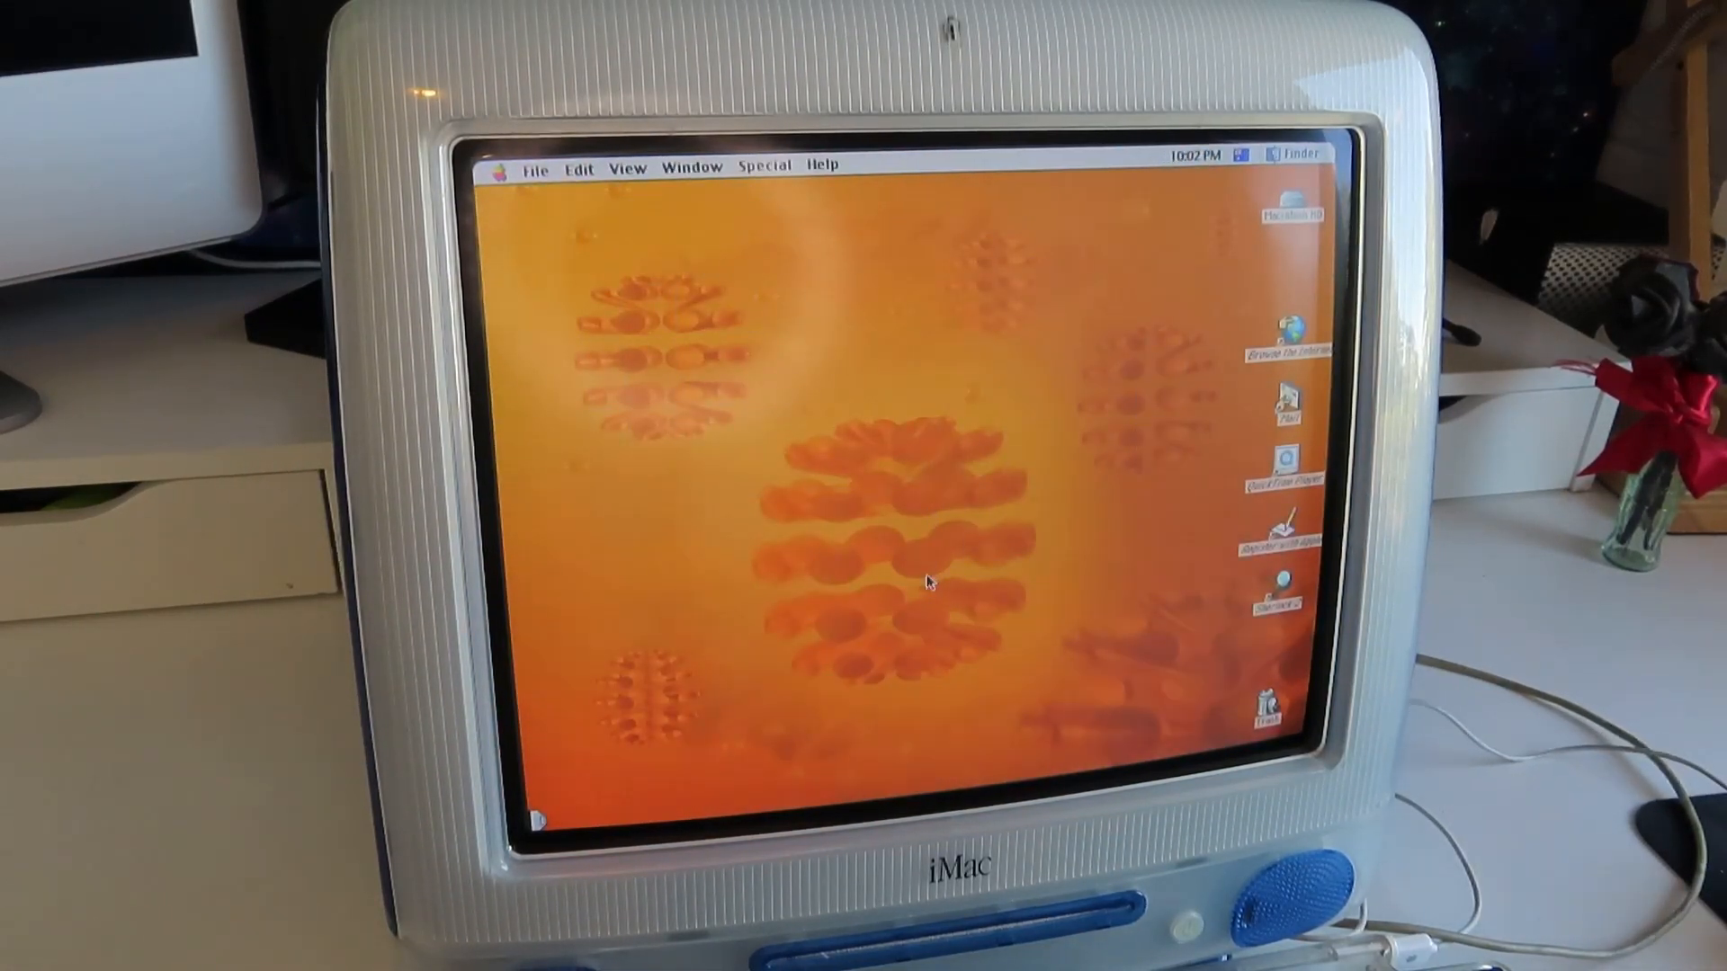
{"action": "left_click", "coordinate": [505, 167]}
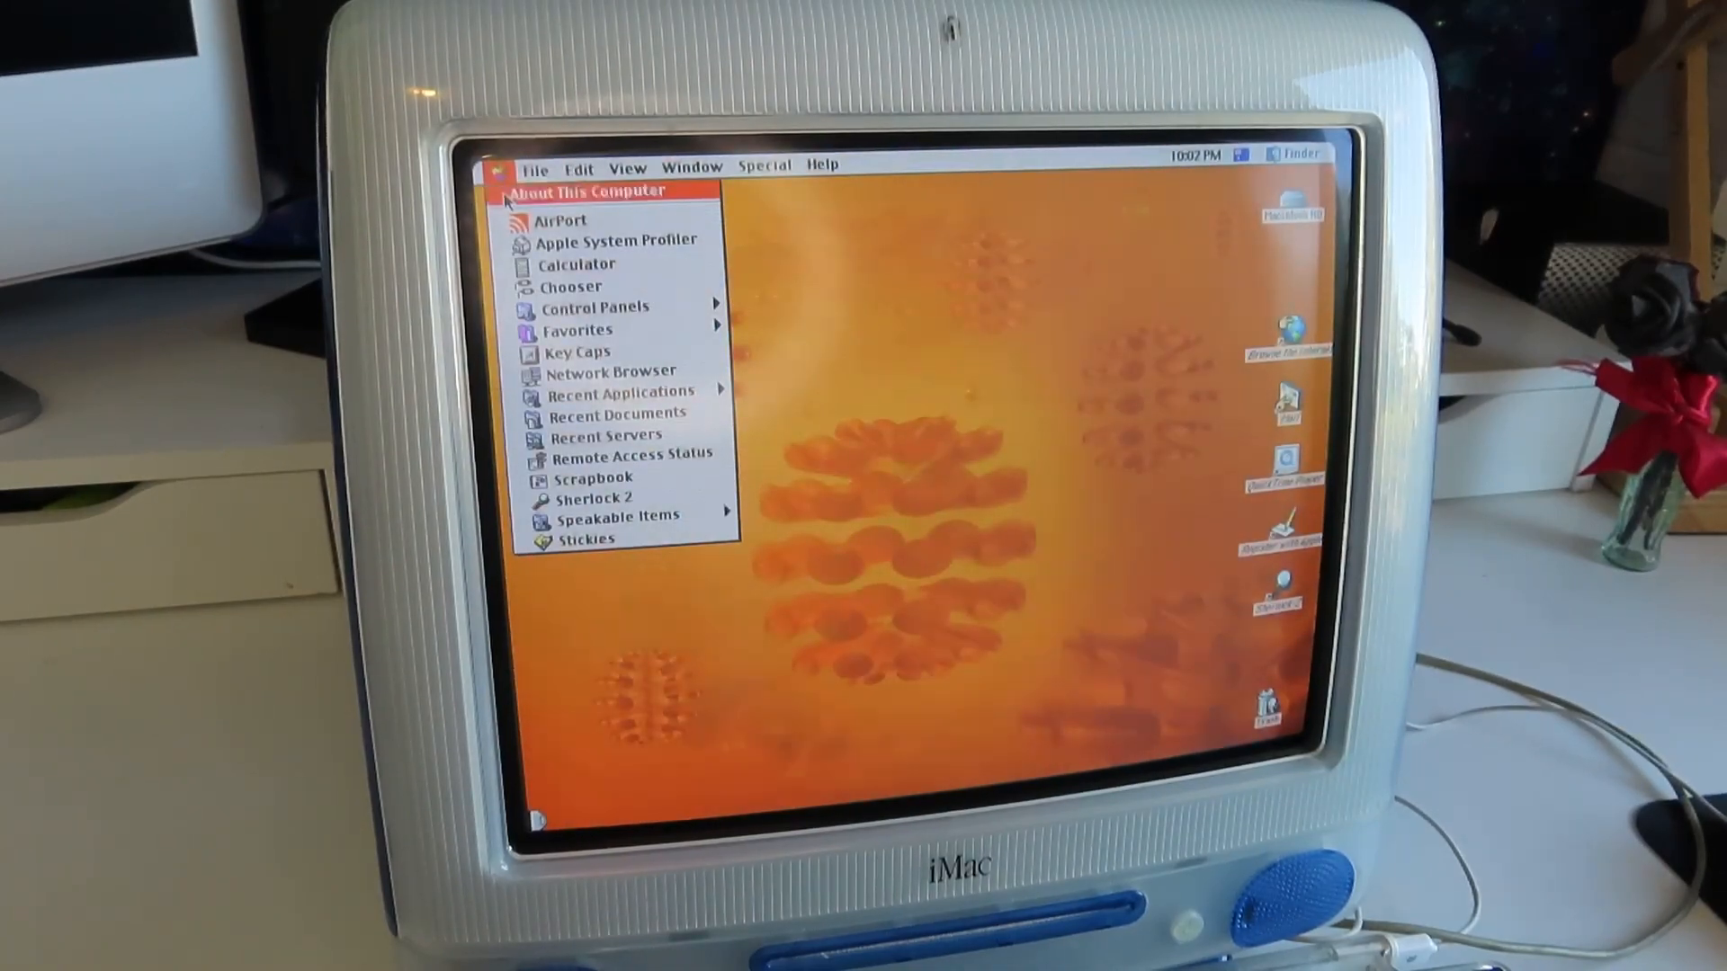
{"action": "left_click", "coordinate": [595, 190]}
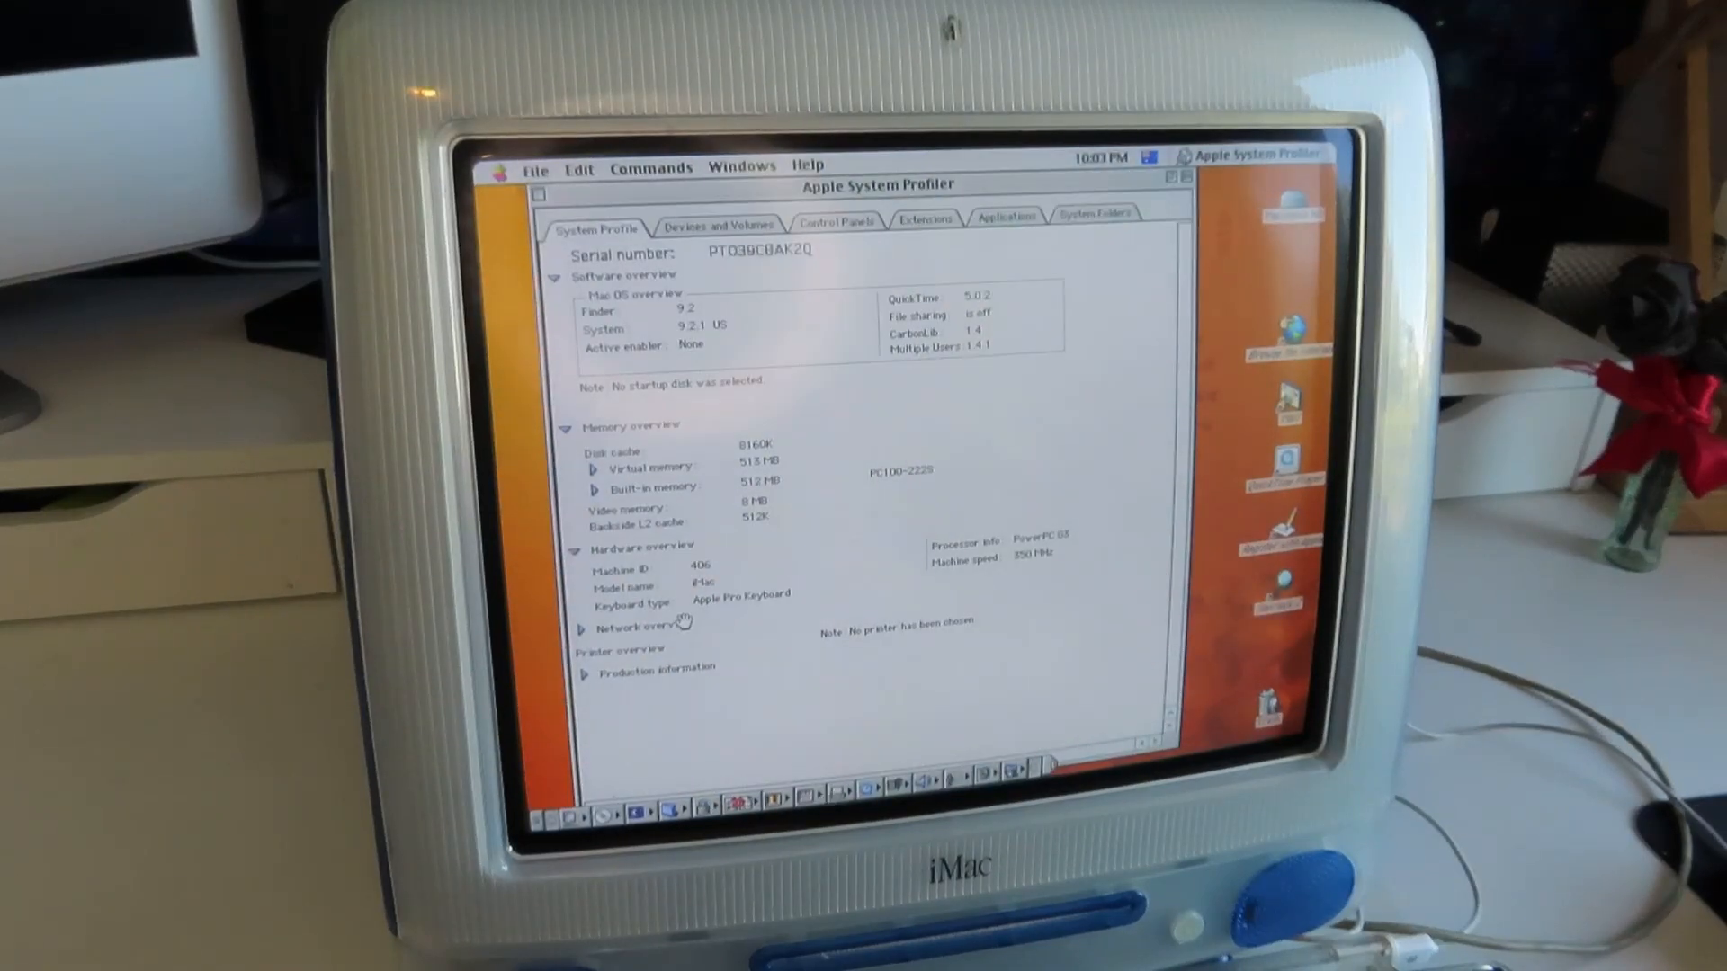
Show the Control Panels tab listing each control panel's version, size and enabled status
{"action": "left_click", "coordinate": [839, 221]}
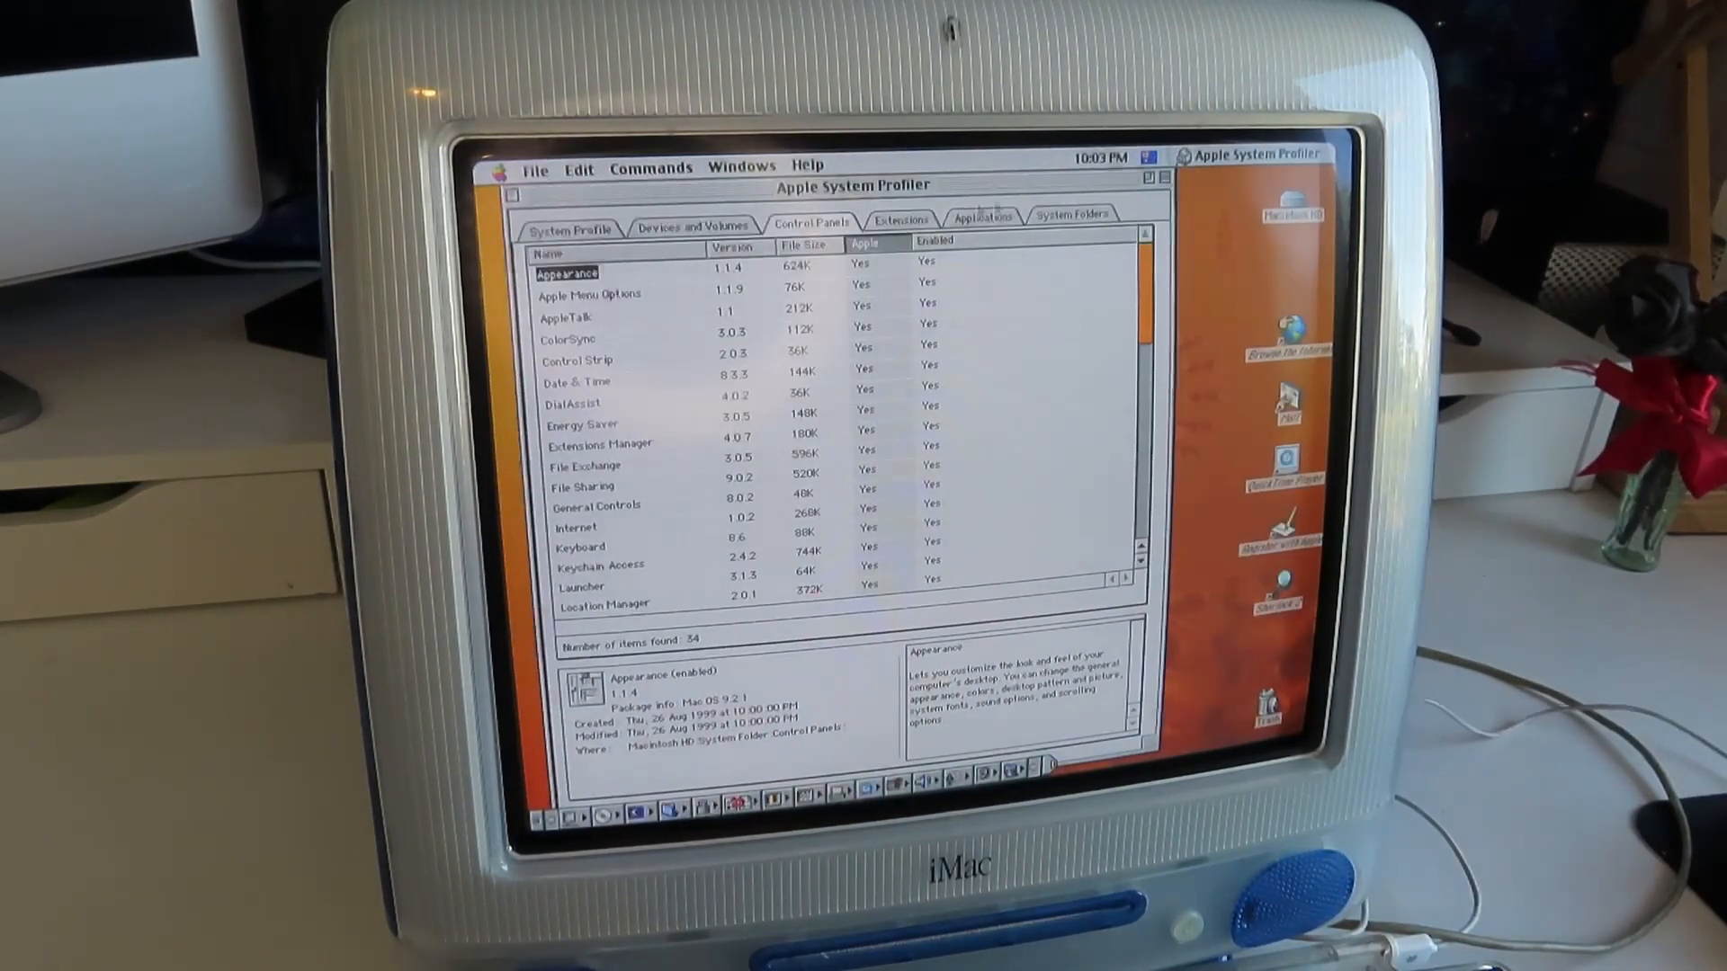